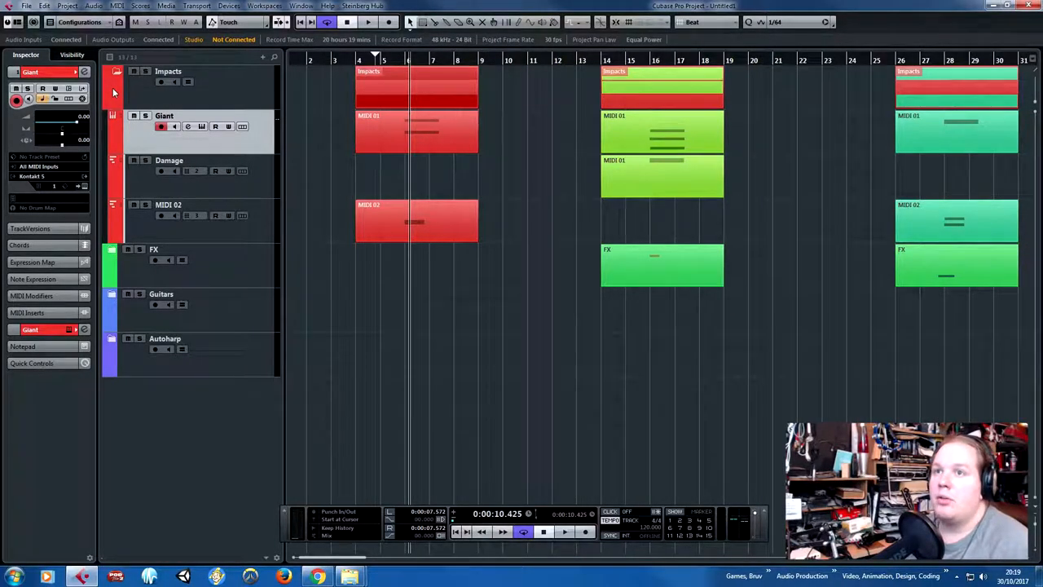
Step: Play back the impact layers and open the Kontakt instrument loaded with The Giant
{"action": "left_click", "coordinate": [168, 72]}
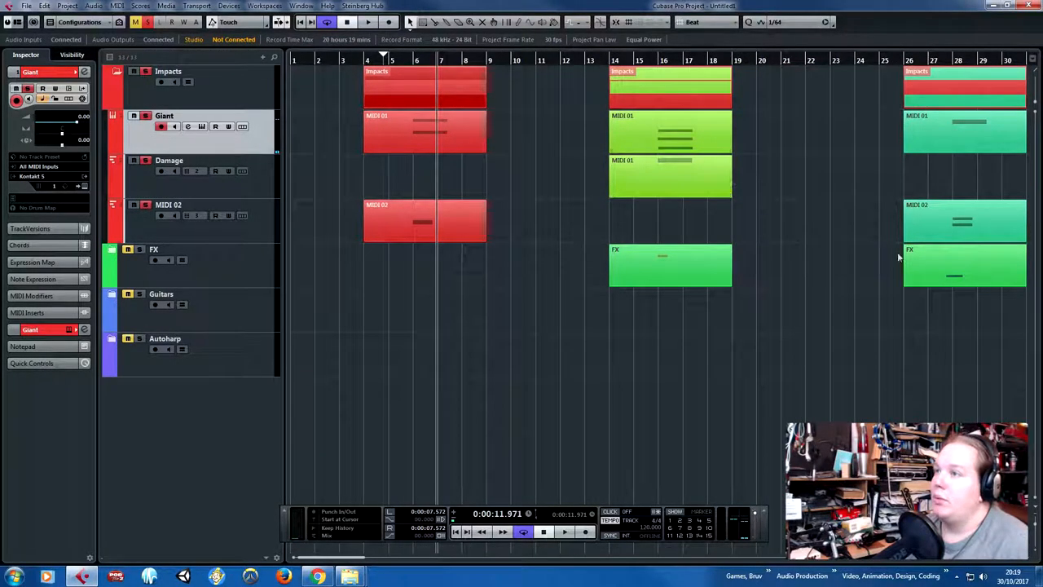
{"action": "left_click", "coordinate": [564, 531]}
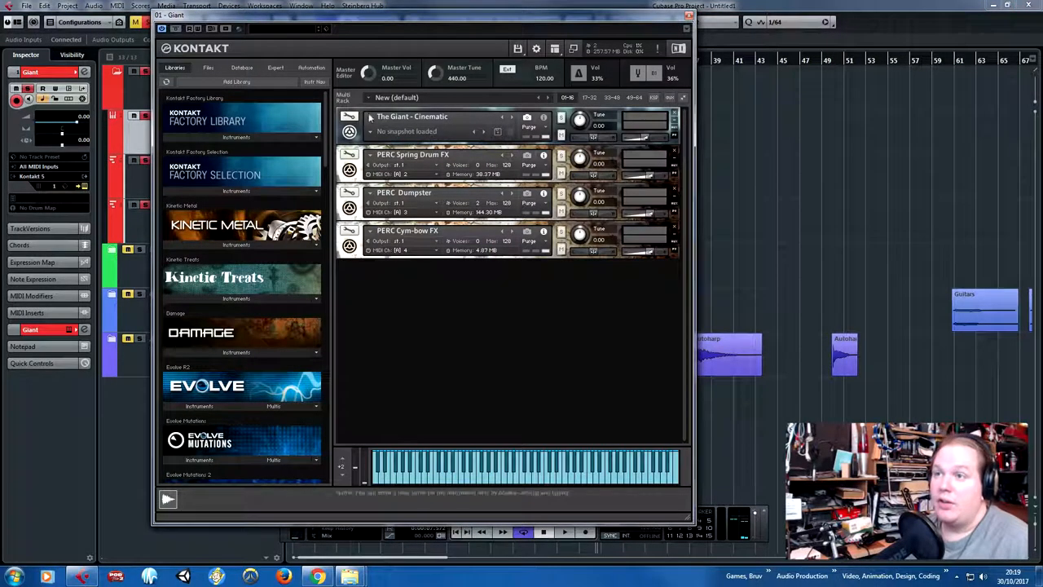
Step: Browse the loaded Kontakt instruments, then close the Kontakt window back to the arrangement
{"action": "left_click", "coordinate": [369, 115]}
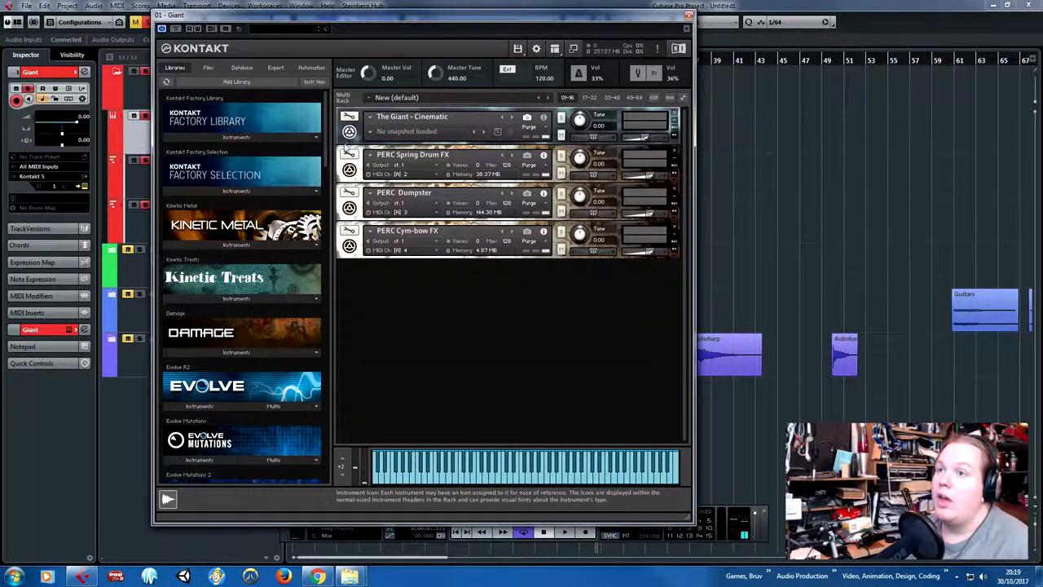
{"action": "left_click", "coordinate": [368, 154]}
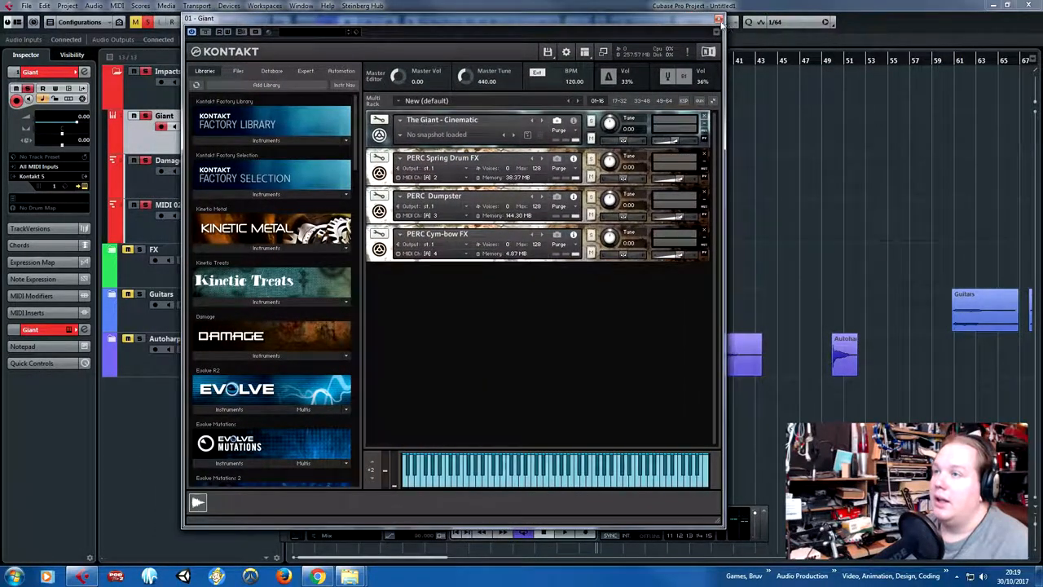
{"action": "left_click", "coordinate": [719, 18]}
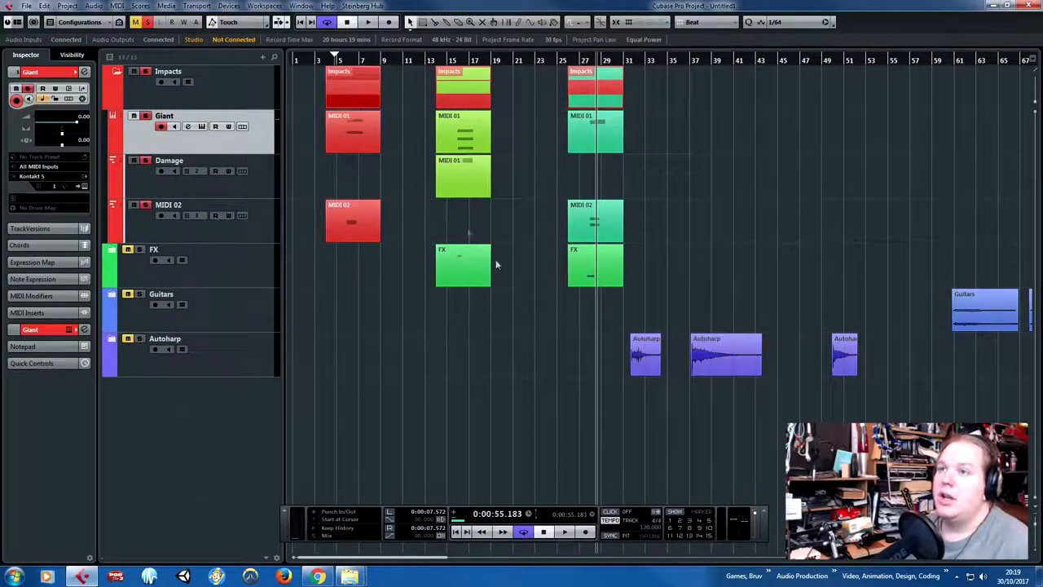
{"action": "mouse_move", "coordinate": [477, 248]}
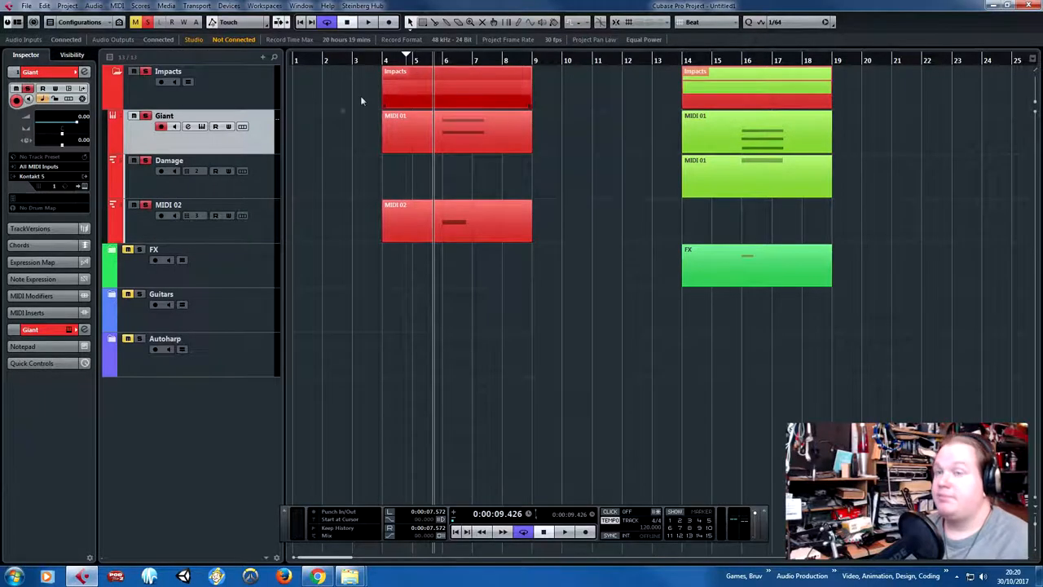
Step: Select the Giant track inside the Impacts folder to show its empty insert slots
{"action": "left_click", "coordinate": [167, 72]}
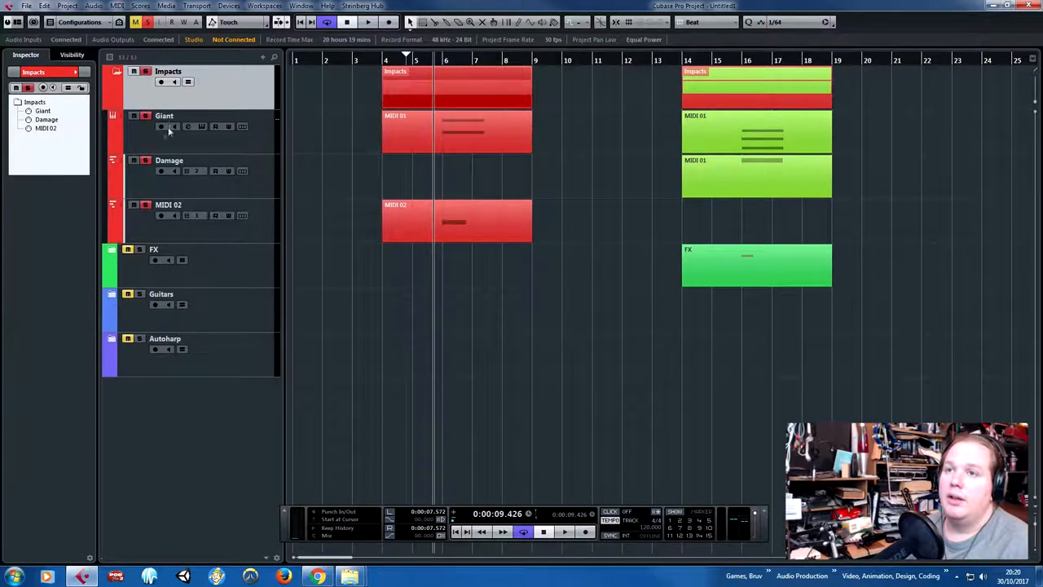
{"action": "left_click", "coordinate": [163, 116]}
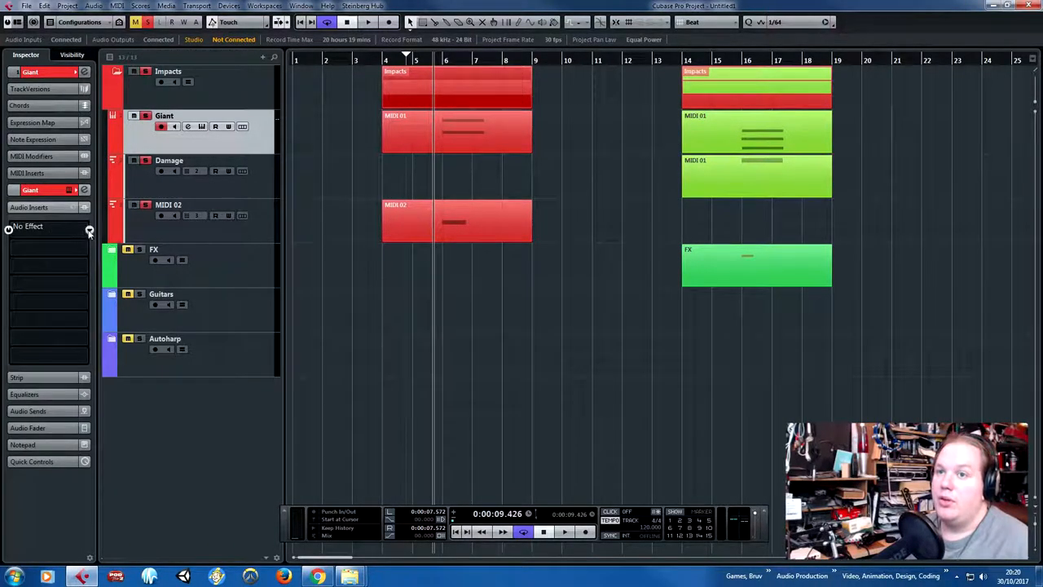
Step: Load RoomWorks SE on the Giant track with a longer reverb time and adjusted pre-delay
{"action": "left_click", "coordinate": [46, 237]}
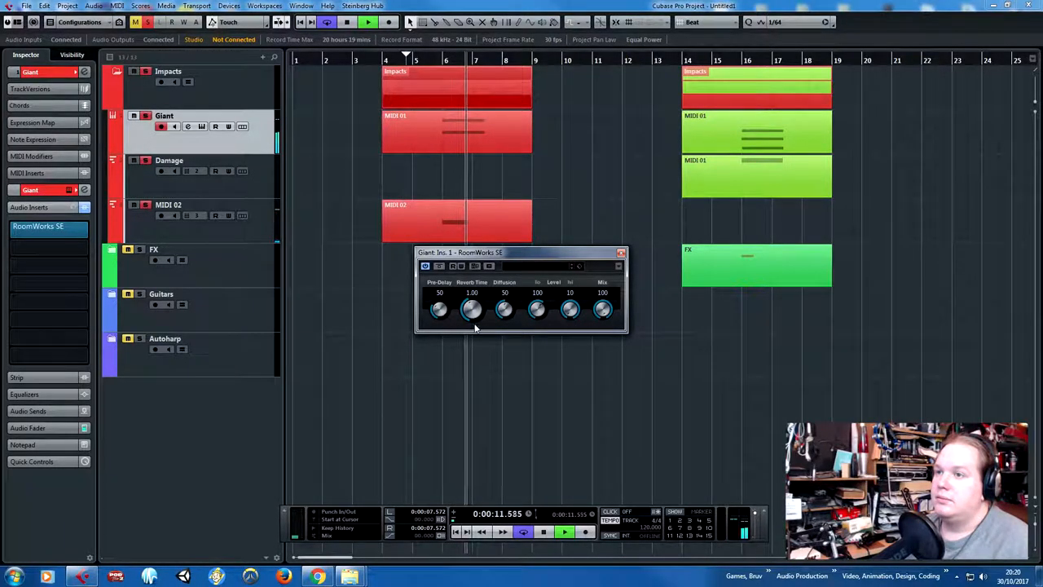
{"action": "left_click_drag", "start_coordinate": [471, 308], "coordinate": [471, 285]}
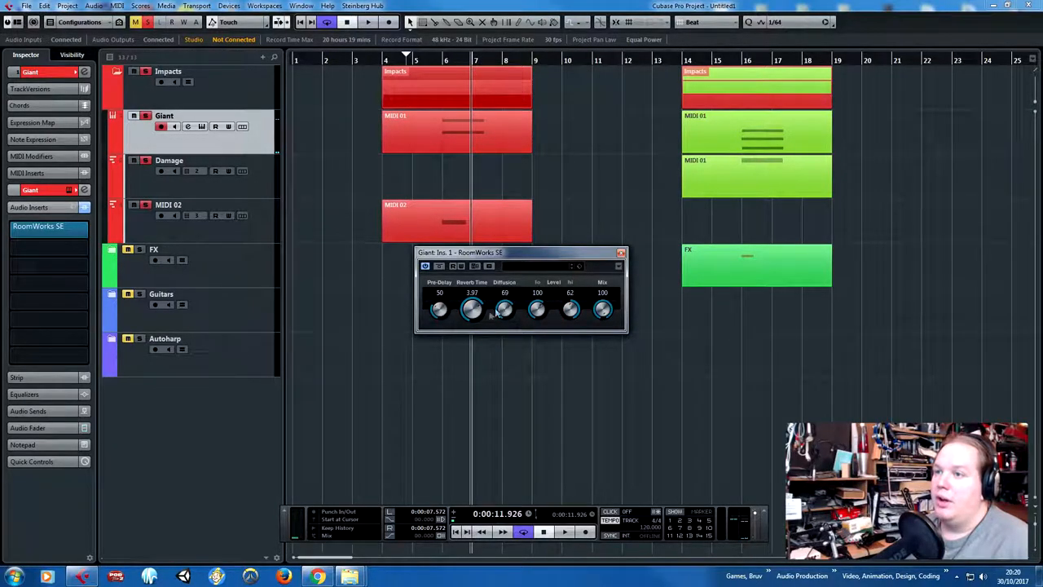
{"action": "left_click_drag", "start_coordinate": [440, 308], "coordinate": [444, 313]}
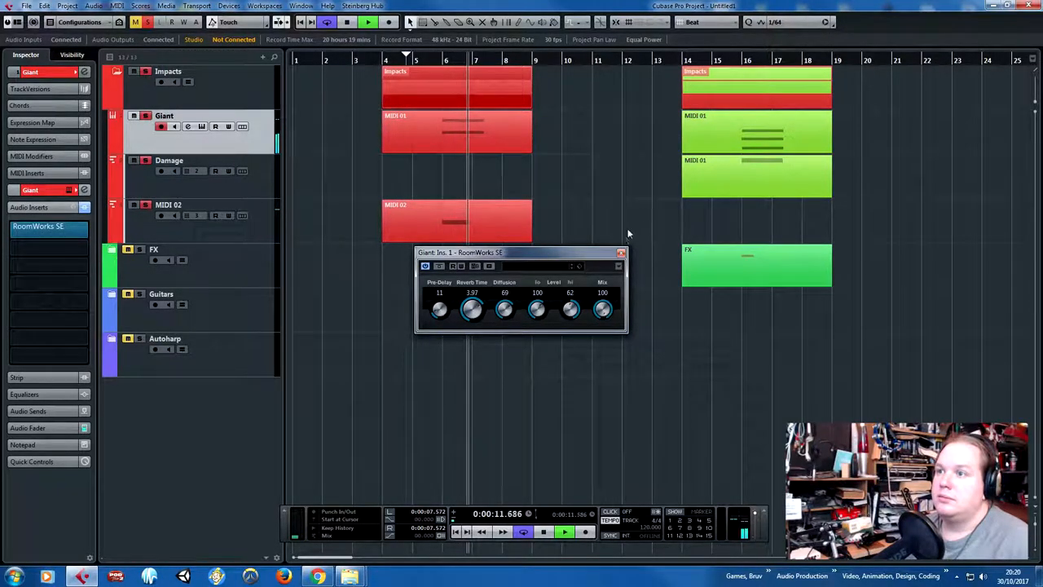
{"action": "mouse_move", "coordinate": [621, 254]}
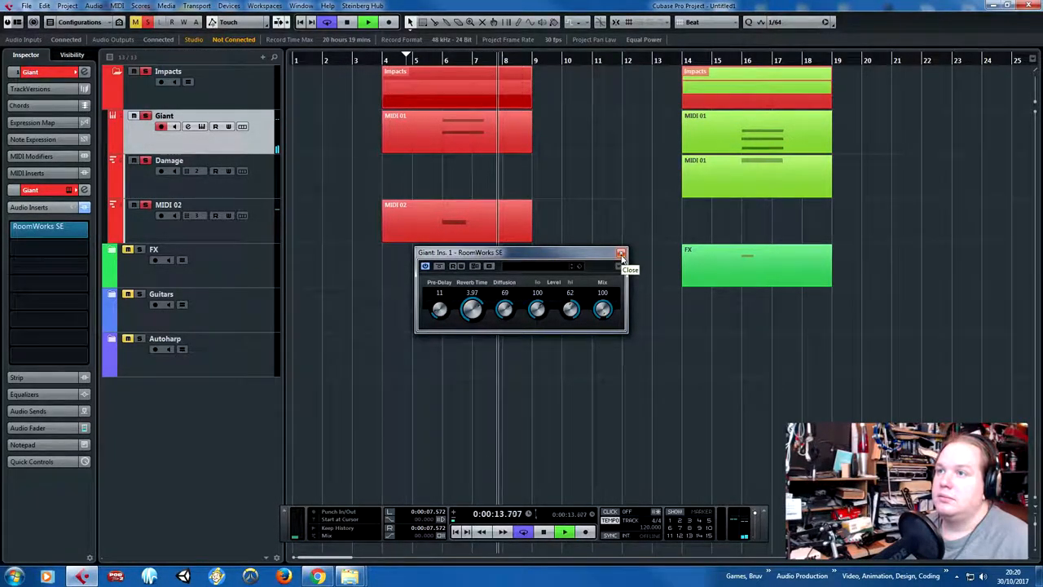
{"action": "left_click", "coordinate": [621, 251]}
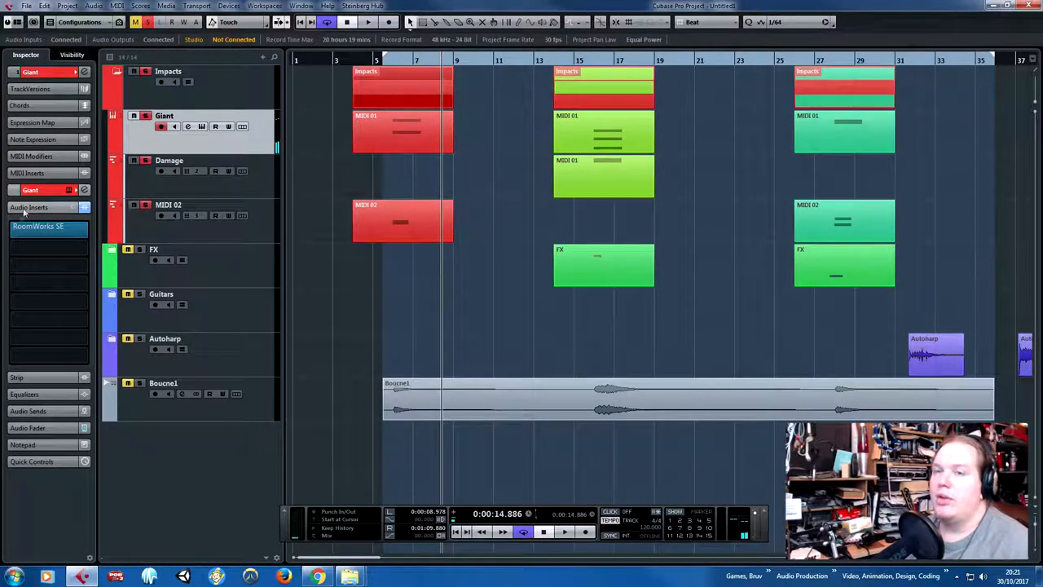
Step: Collapse the Impacts folder, split the Bounce1 audio at the impact hits and bring up Audio > Process
{"action": "left_click", "coordinate": [39, 225]}
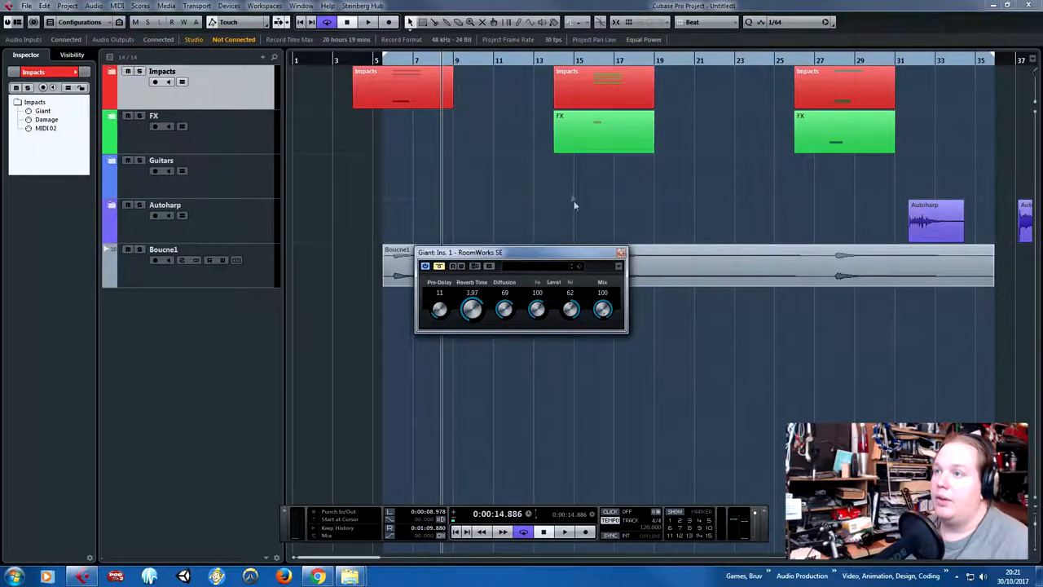
{"action": "left_click", "coordinate": [620, 251]}
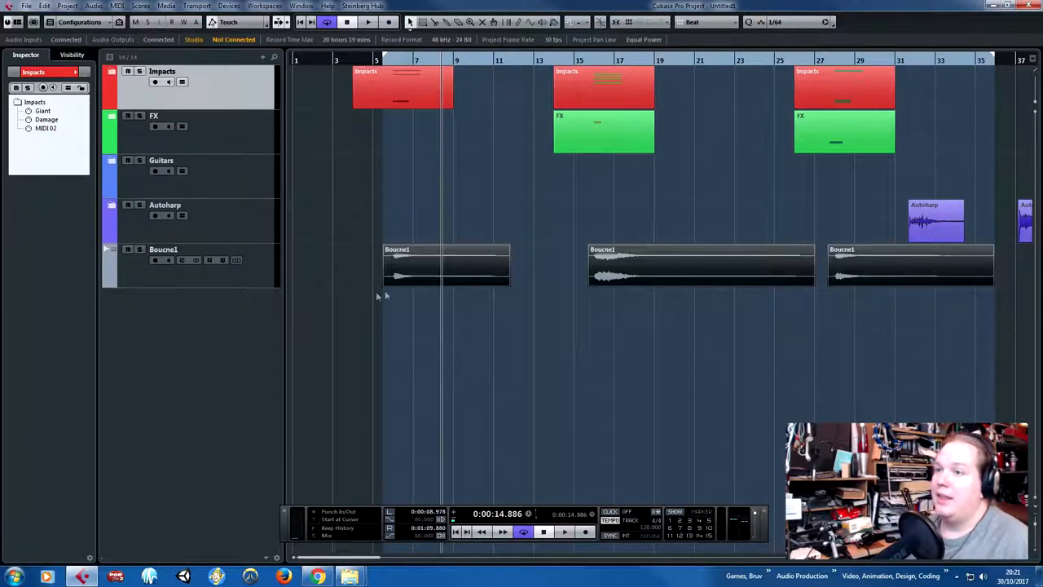
{"action": "left_click", "coordinate": [94, 7]}
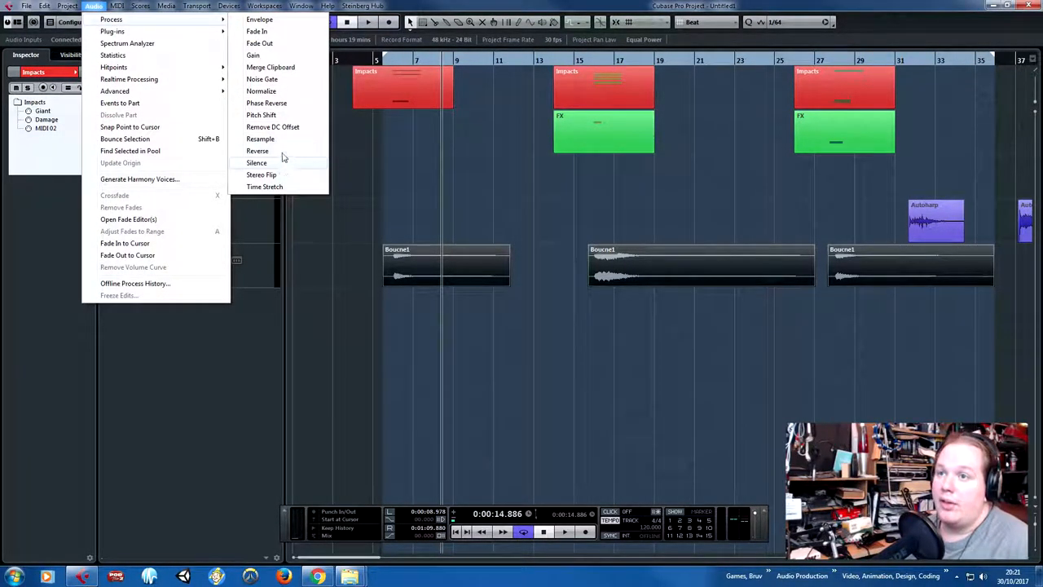
Step: Reverse the selected Bounce1 events as new versions so the reverb tails swell upward
{"action": "left_click", "coordinate": [257, 150]}
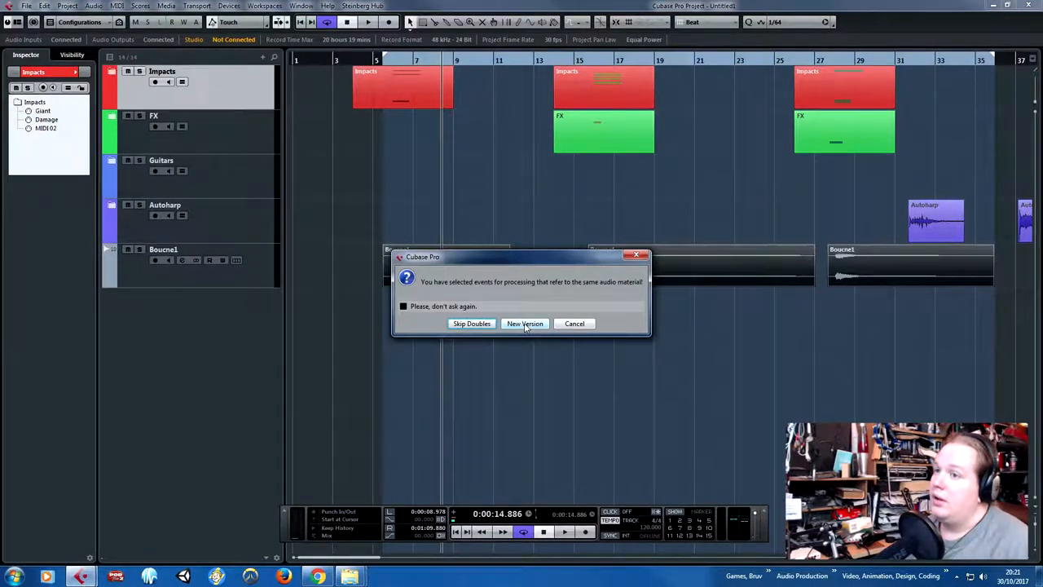
{"action": "left_click", "coordinate": [525, 323]}
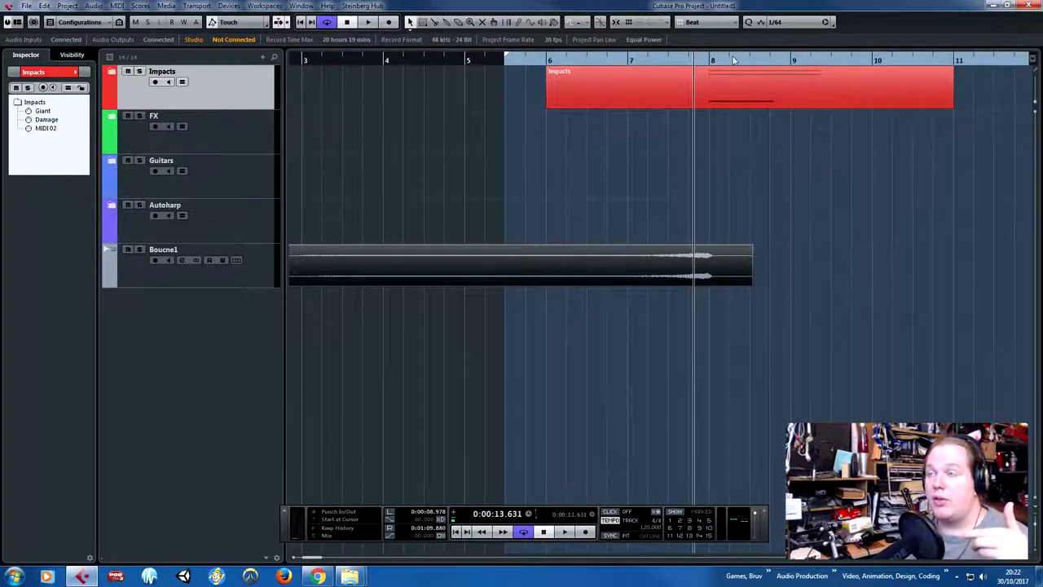
{"action": "mouse_move", "coordinate": [704, 56]}
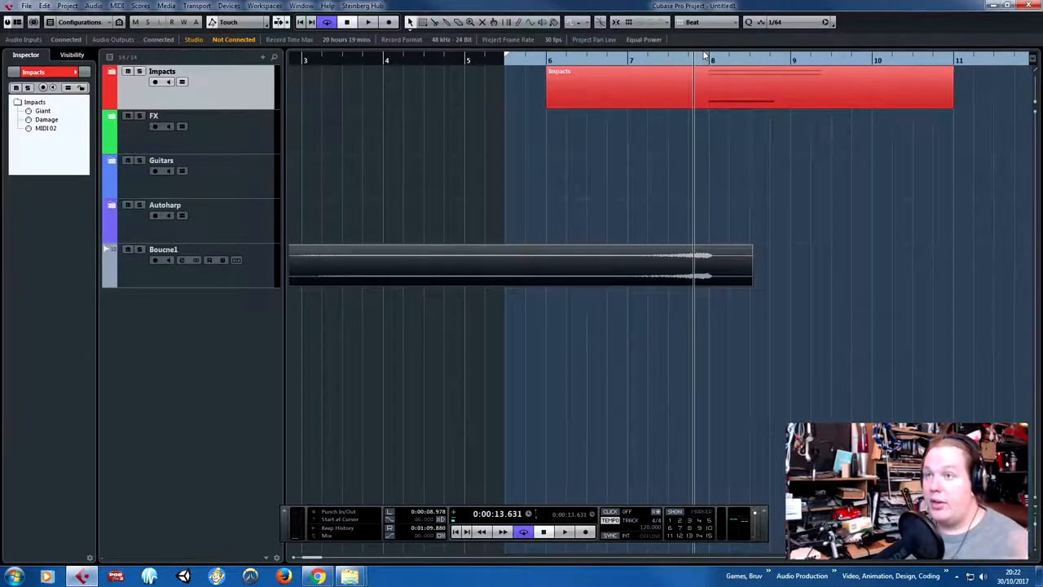
Step: Audition the reversed swells and shift the events so they lead into each impact hit
{"action": "left_click", "coordinate": [163, 250]}
{"action": "type", "text": "Reversed Reverb"}
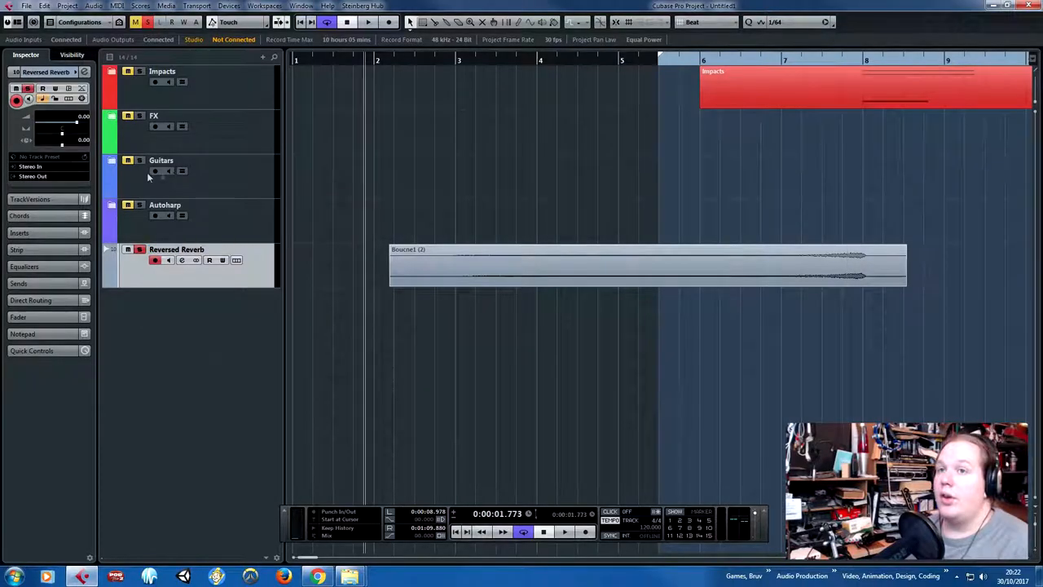
{"action": "left_click", "coordinate": [564, 531]}
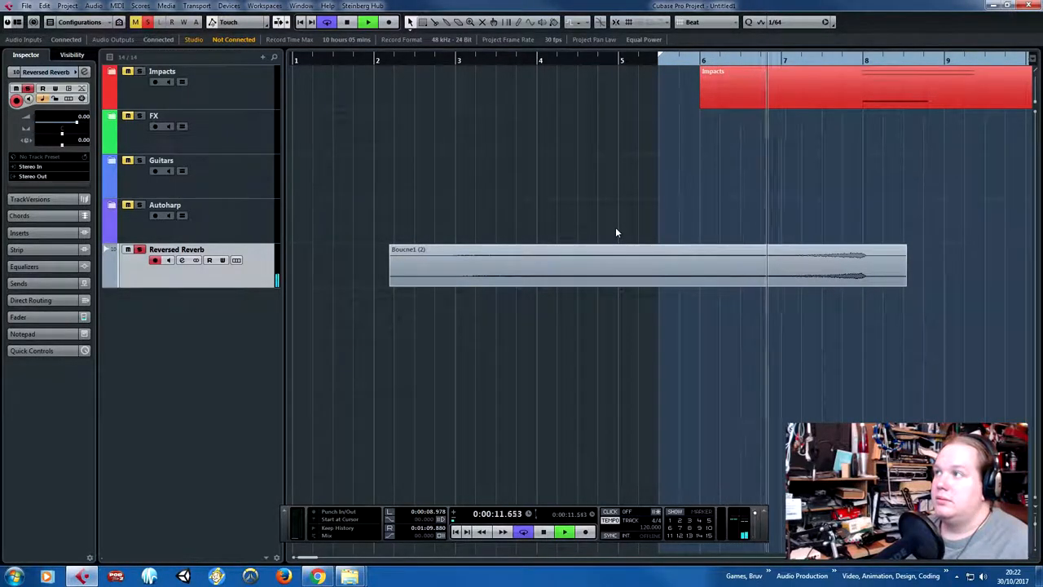
{"action": "left_click", "coordinate": [564, 531]}
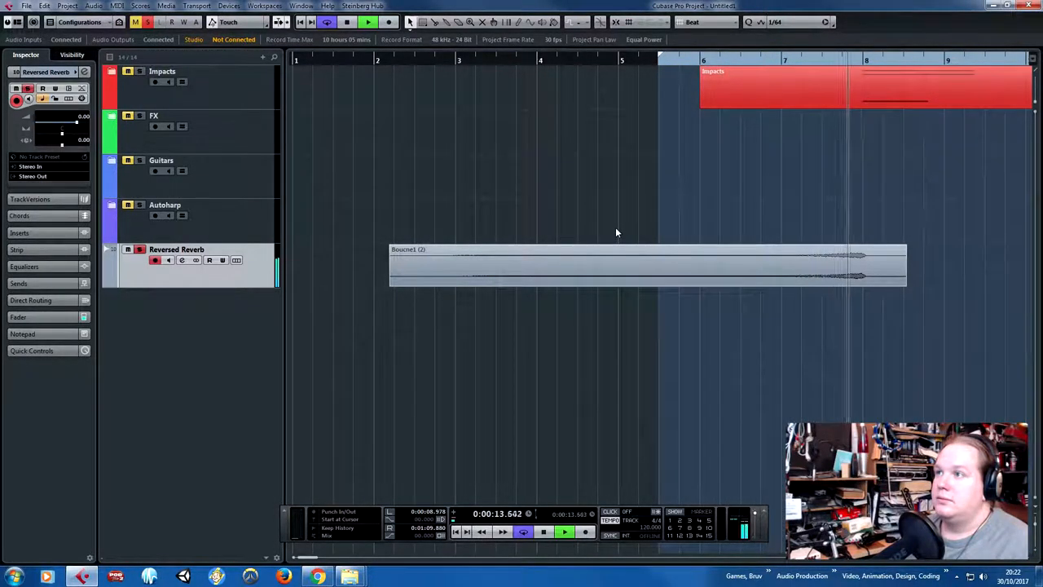
{"action": "left_click", "coordinate": [545, 531]}
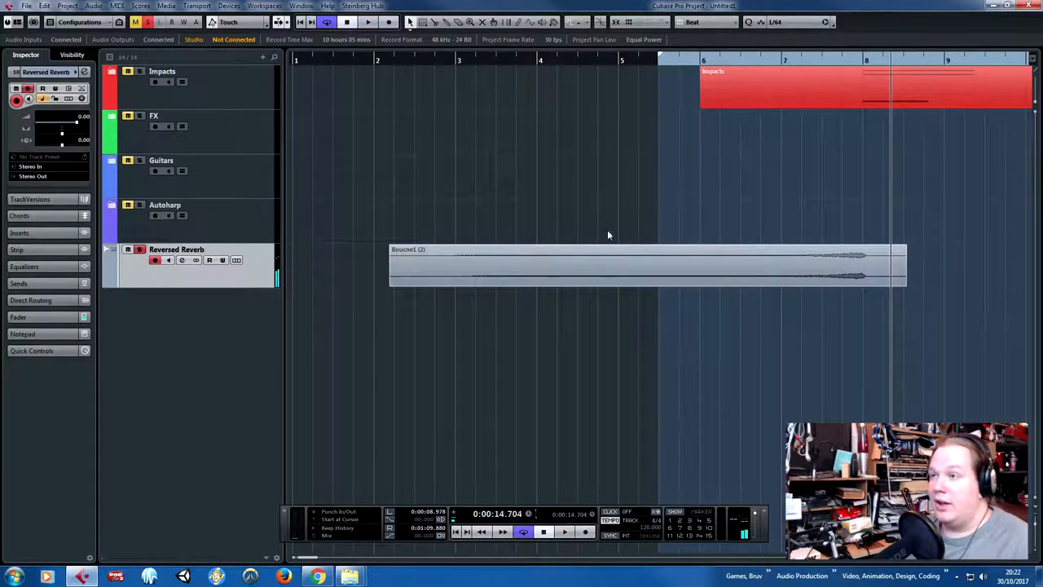
{"action": "left_click", "coordinate": [629, 267]}
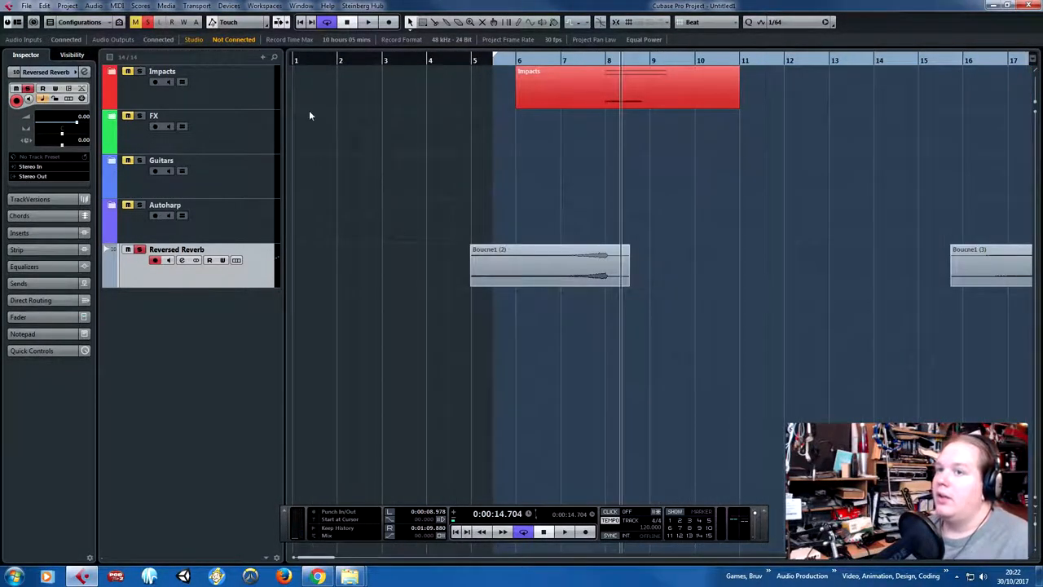
{"action": "left_click", "coordinate": [564, 532]}
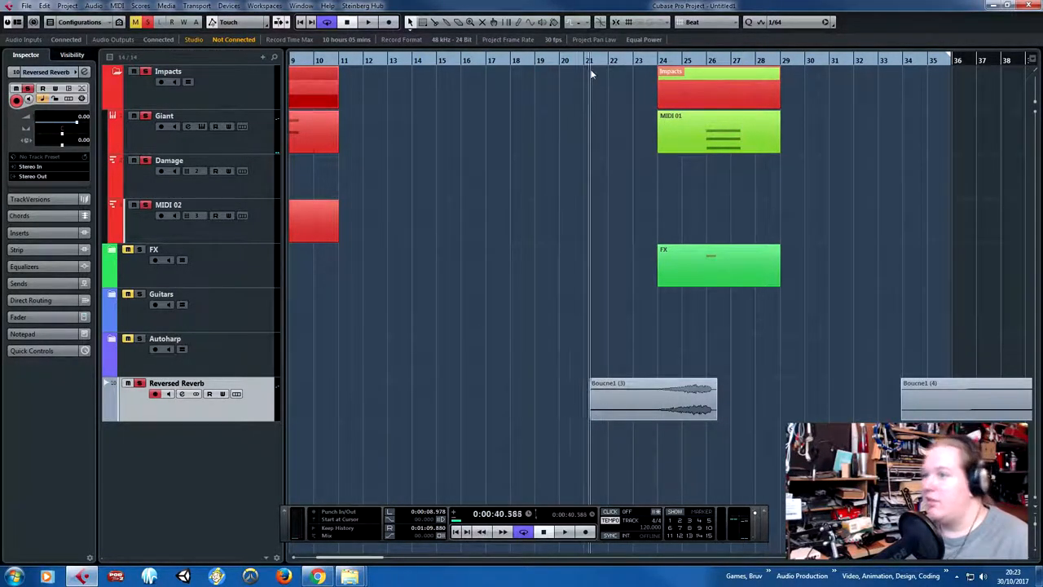
{"action": "left_click", "coordinate": [565, 532]}
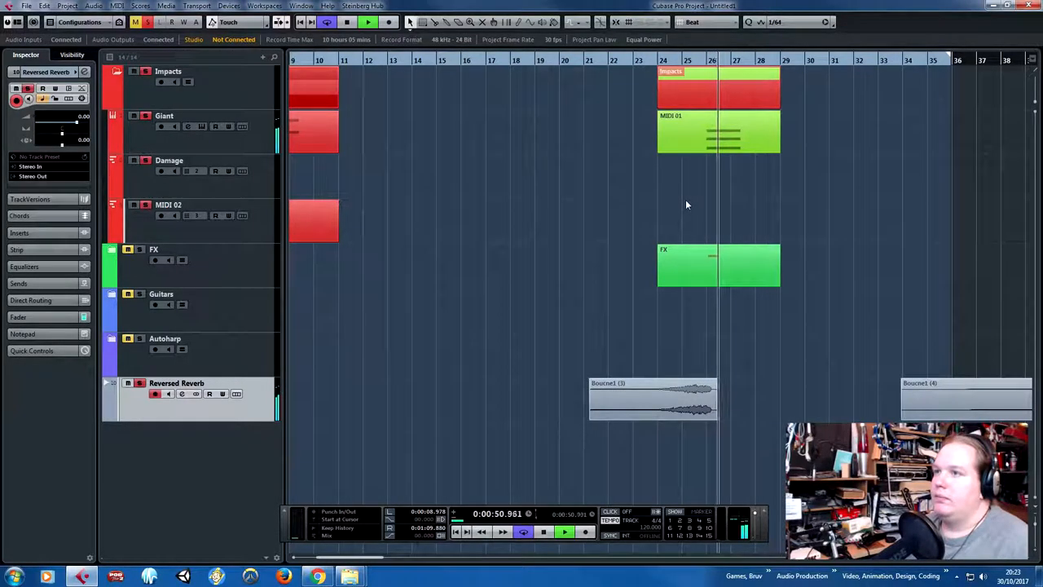
{"action": "left_click", "coordinate": [564, 532]}
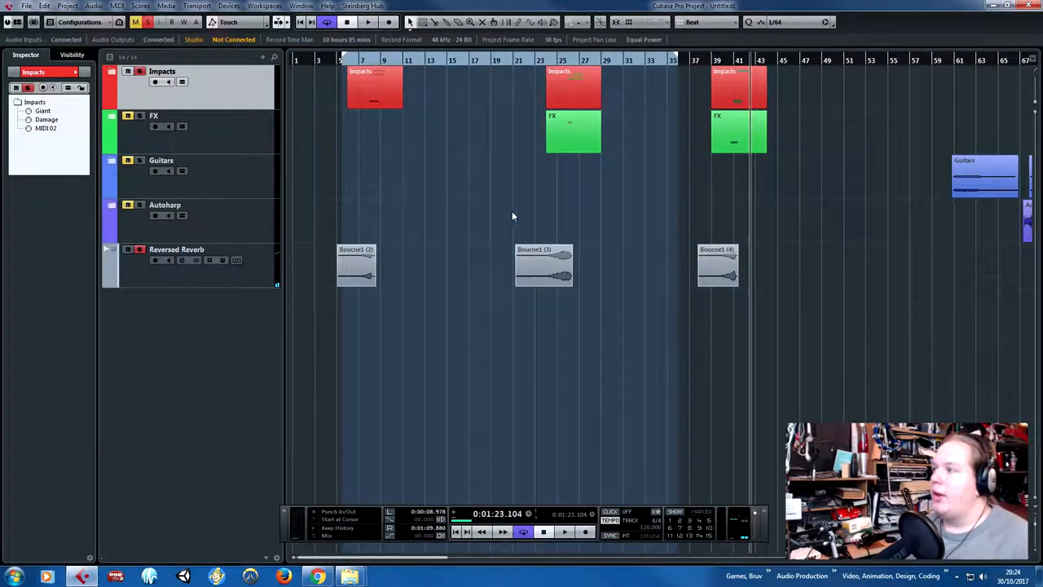
{"action": "mouse_move", "coordinate": [486, 215]}
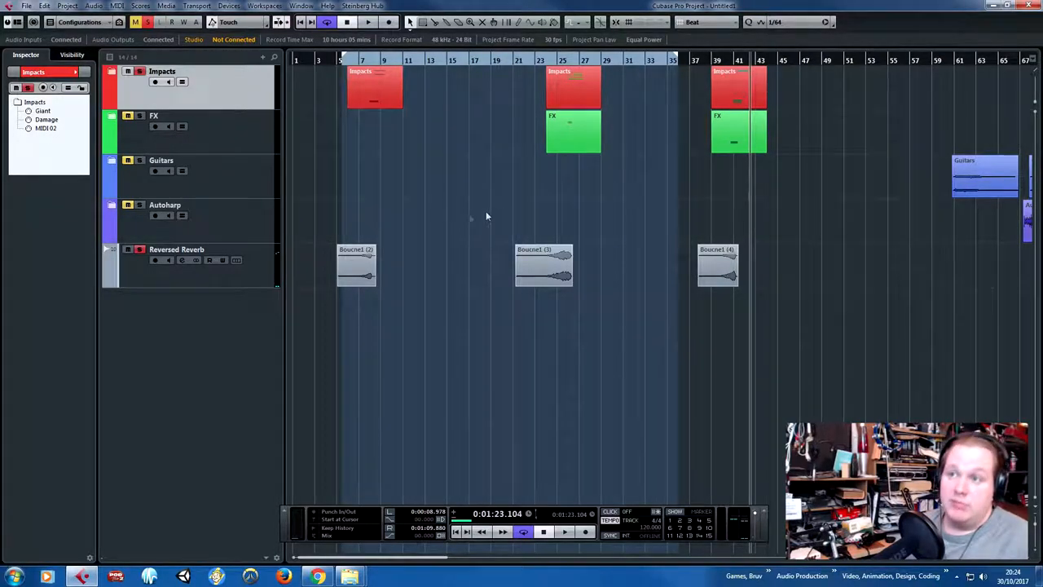
{"action": "mouse_move", "coordinate": [443, 225]}
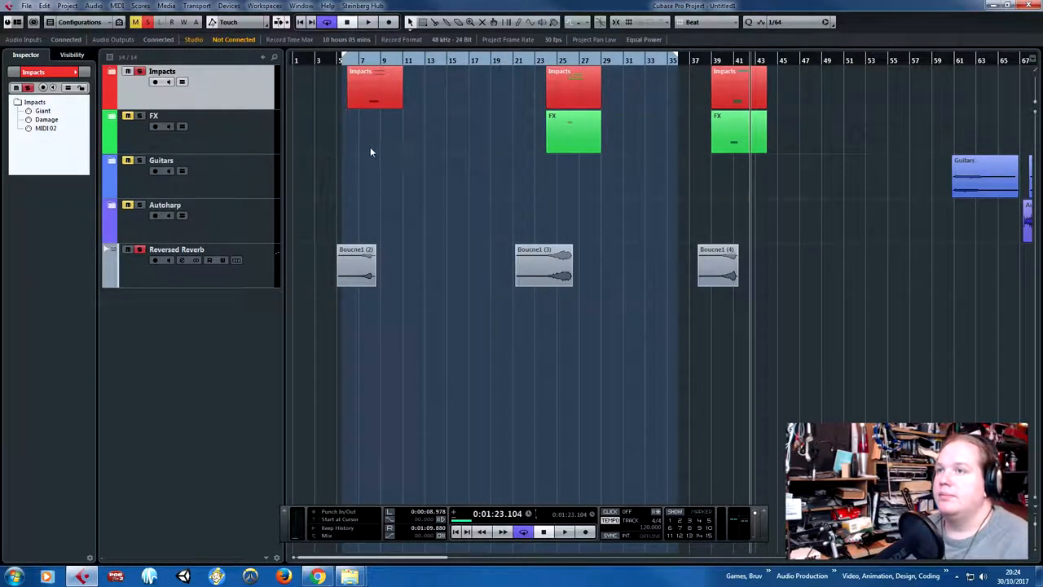
{"action": "mouse_move", "coordinate": [372, 114]}
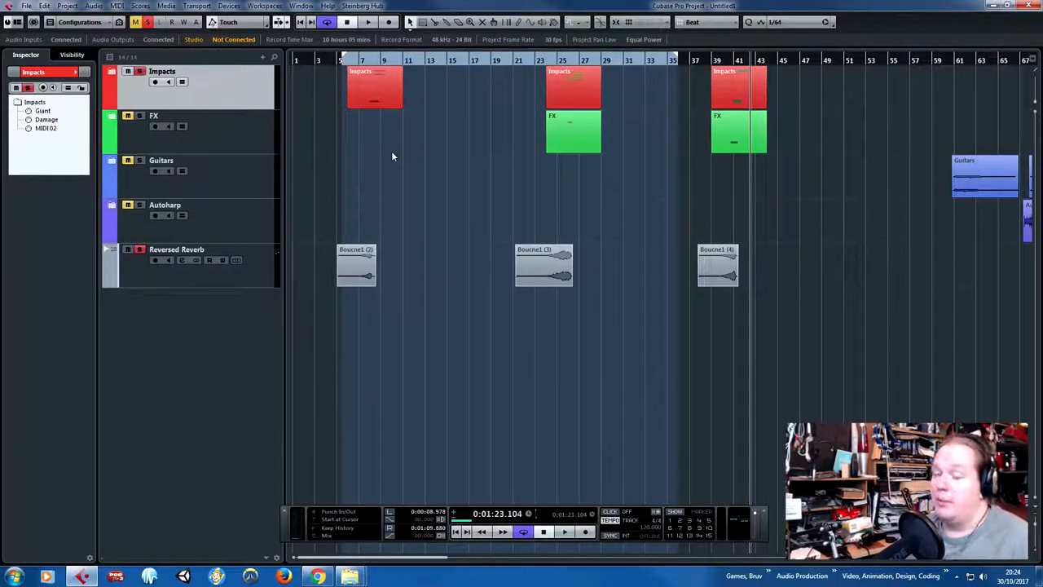
{"action": "mouse_move", "coordinate": [421, 179]}
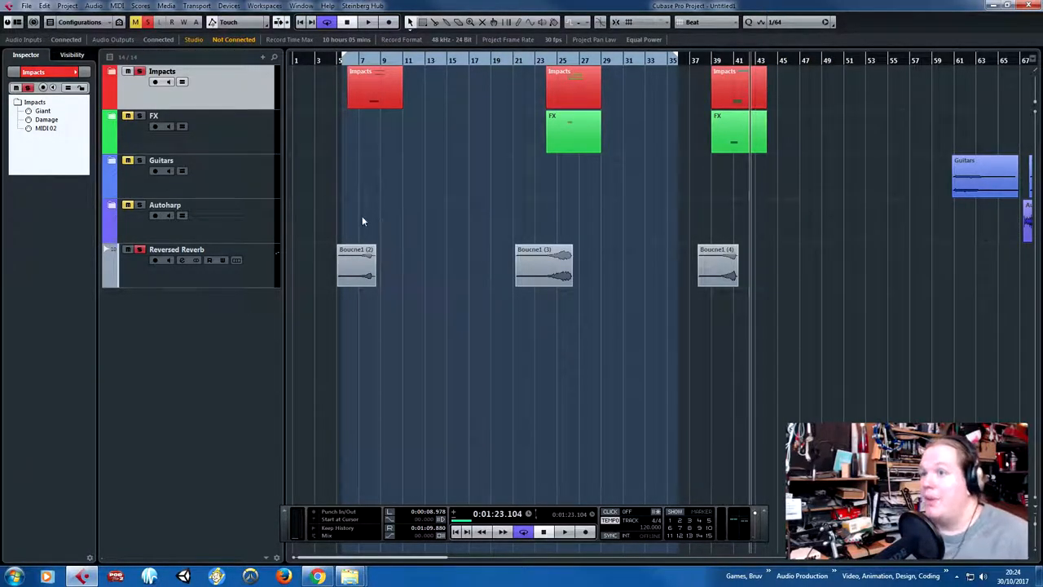
{"action": "mouse_move", "coordinate": [219, 378]}
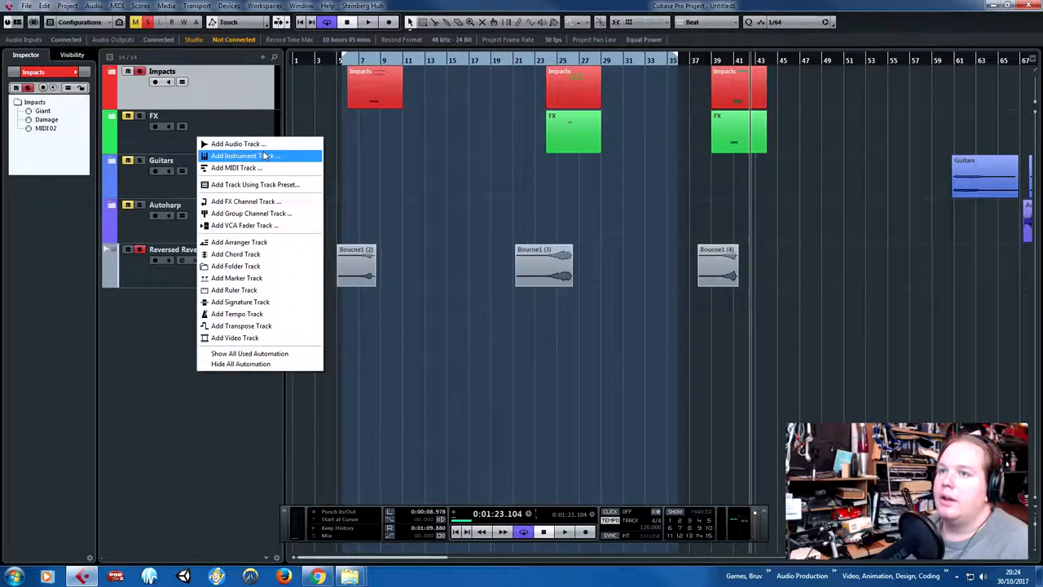
{"action": "mouse_move", "coordinate": [261, 202]}
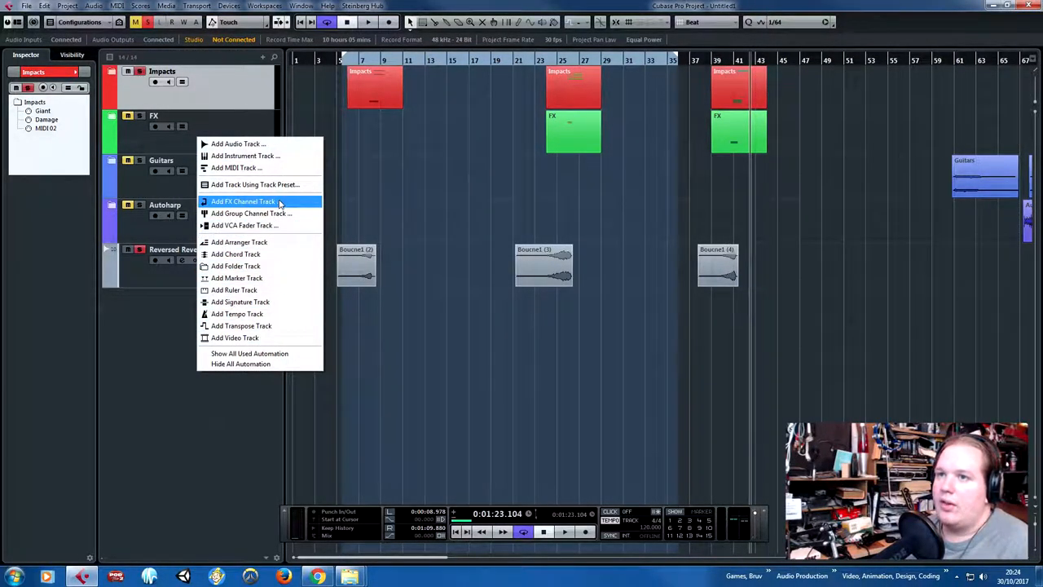
Step: Add a stereo FX 1 channel track and load RoomWorks SE on it
{"action": "left_click", "coordinate": [243, 202]}
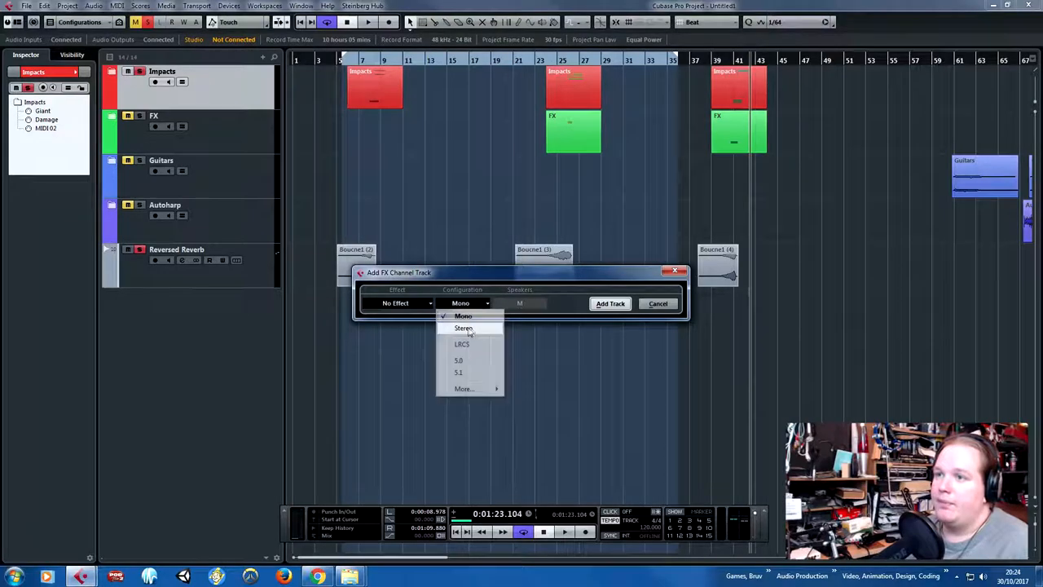
{"action": "left_click", "coordinate": [610, 303]}
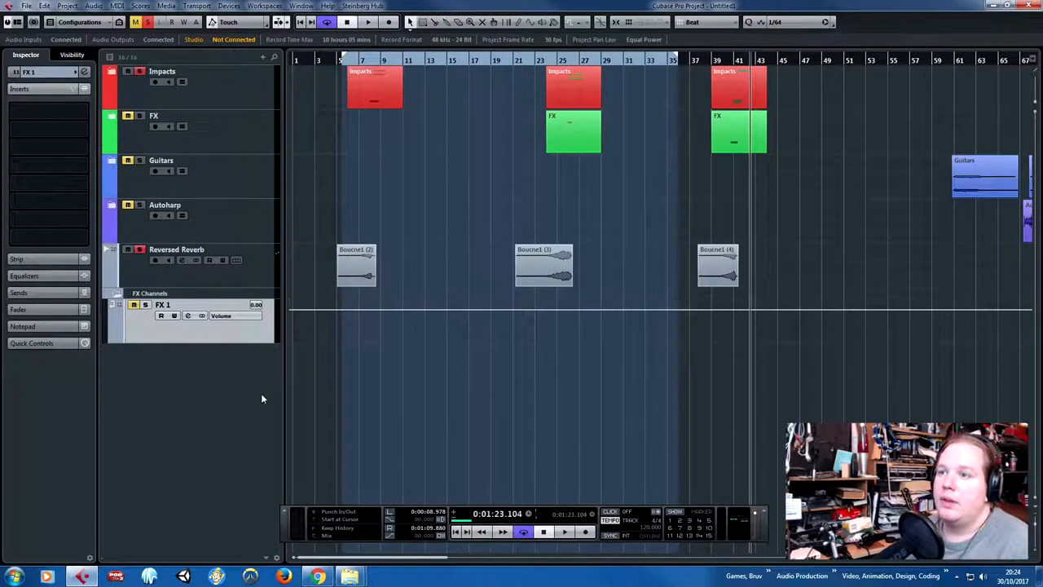
{"action": "left_click", "coordinate": [117, 71]}
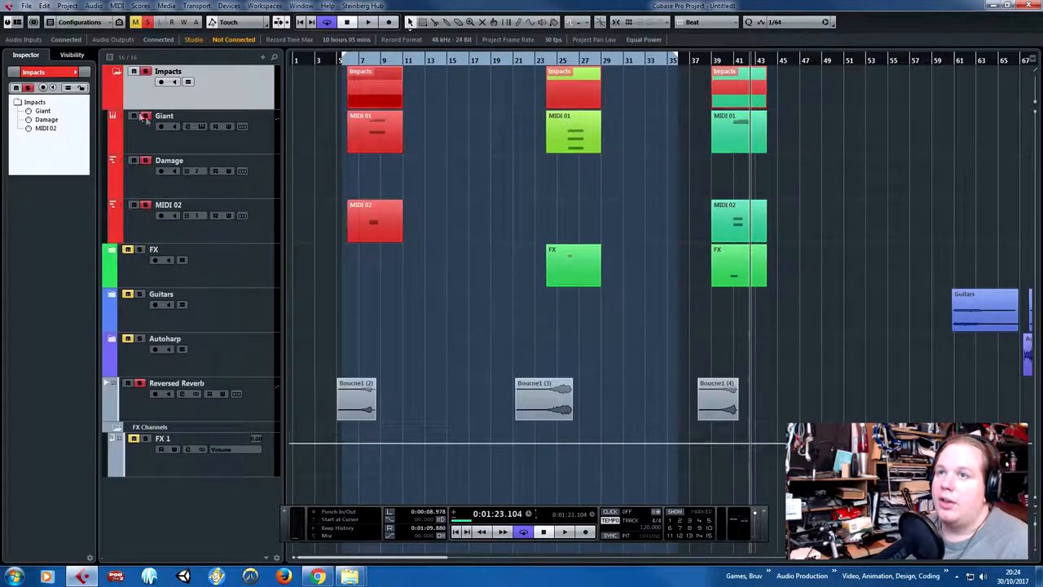
{"action": "left_click", "coordinate": [163, 116]}
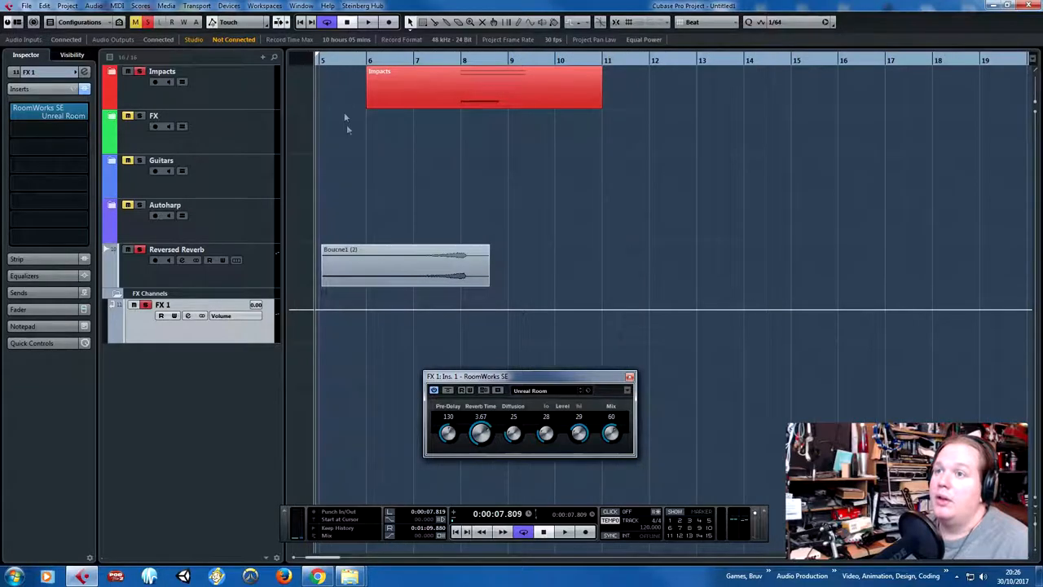
Step: Play and stop the opening bars to audition the FX 1 reverb
{"action": "left_click", "coordinate": [564, 532]}
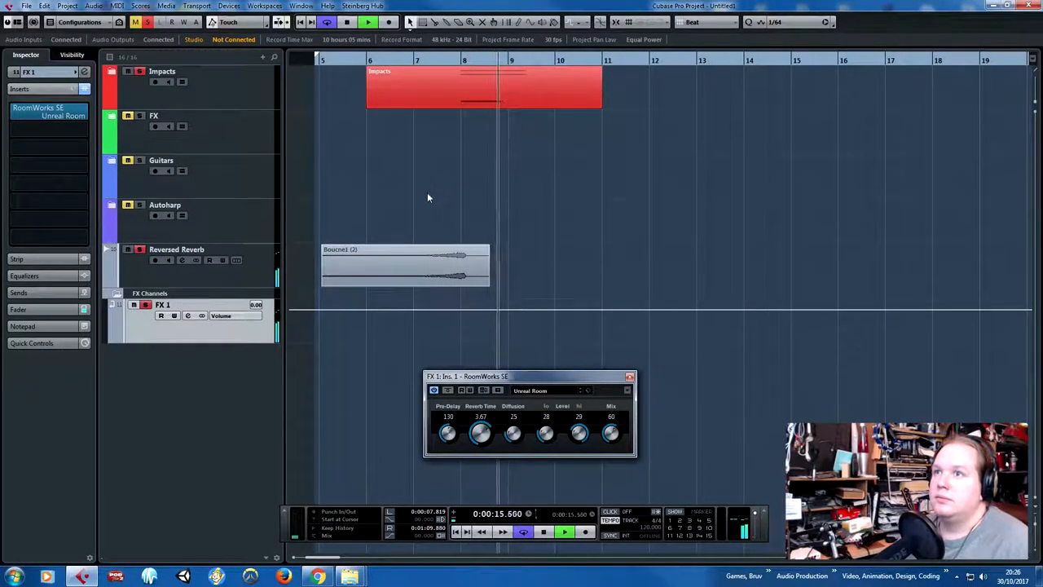
{"action": "left_click", "coordinate": [565, 532]}
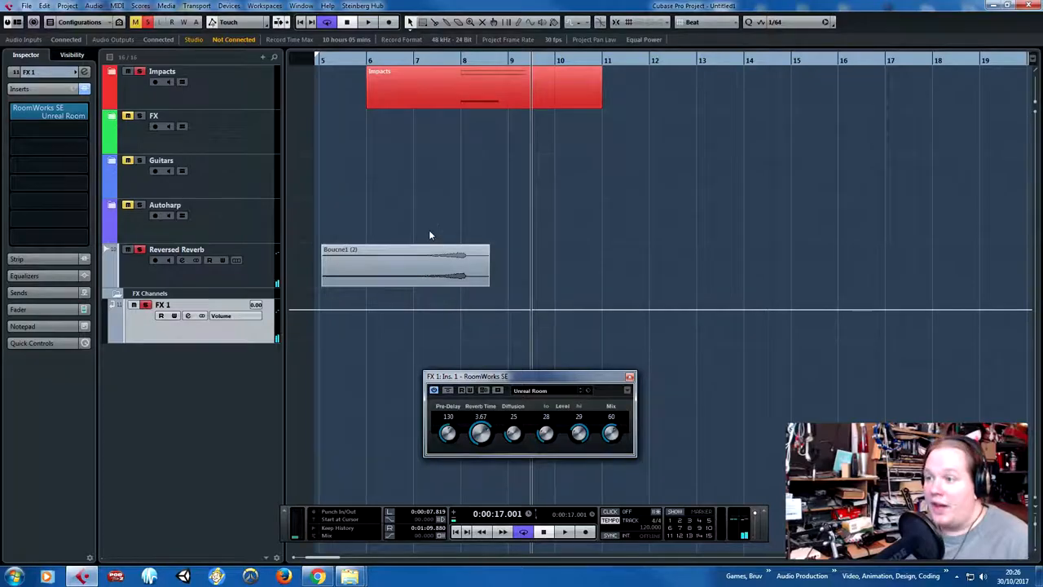
{"action": "mouse_move", "coordinate": [482, 231]}
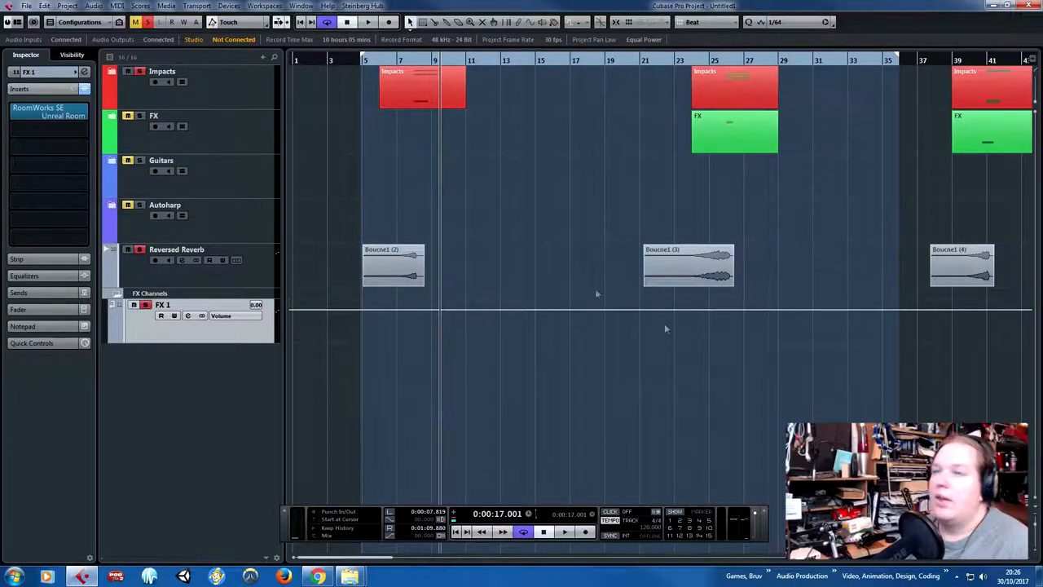
{"action": "mouse_move", "coordinate": [479, 193]}
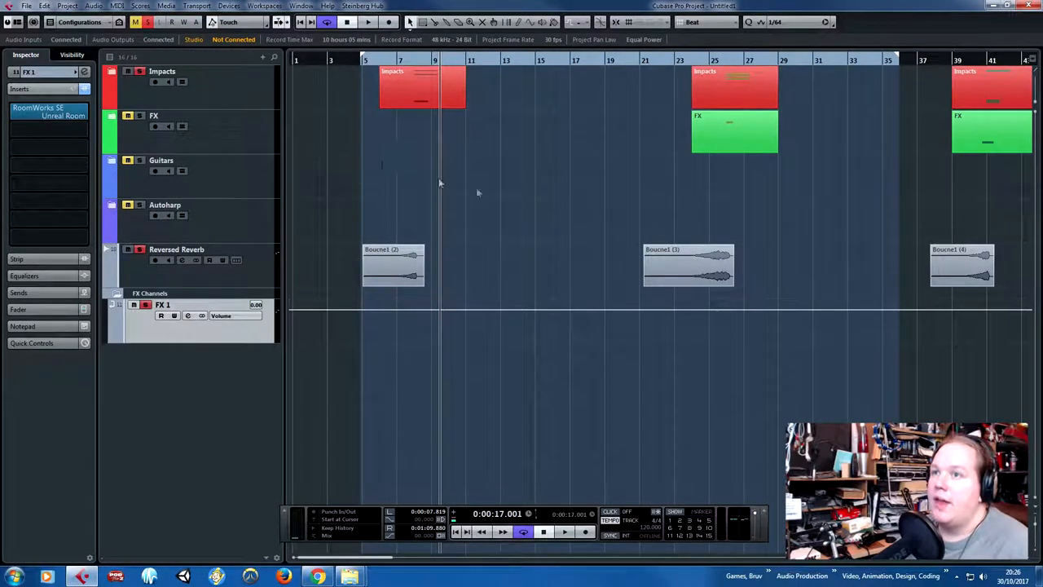
{"action": "mouse_move", "coordinate": [538, 208]}
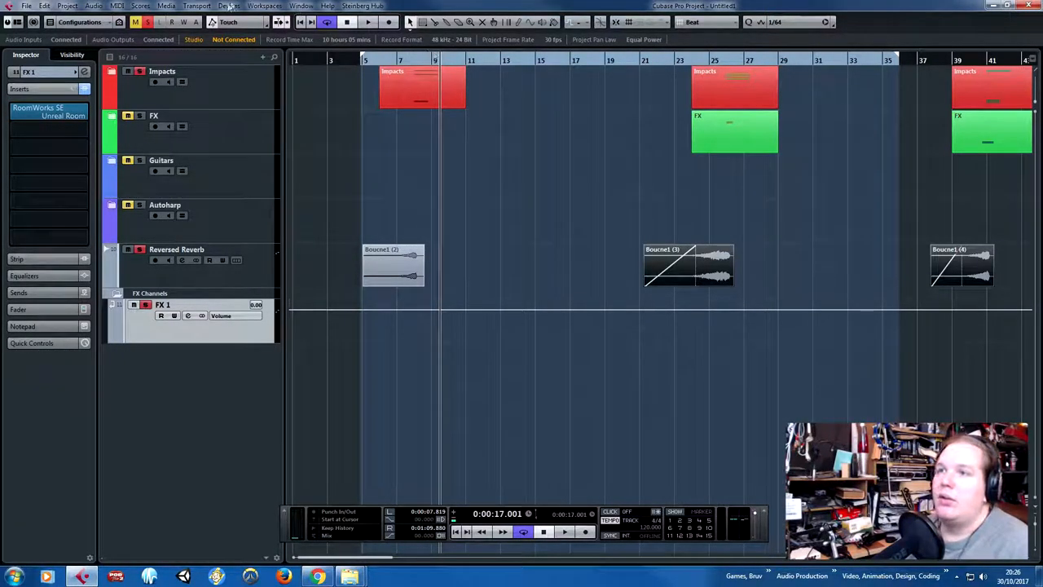
Step: Apply Pitch Shift to the middle reversed clip using a drawn envelope curve
{"action": "left_click", "coordinate": [95, 7]}
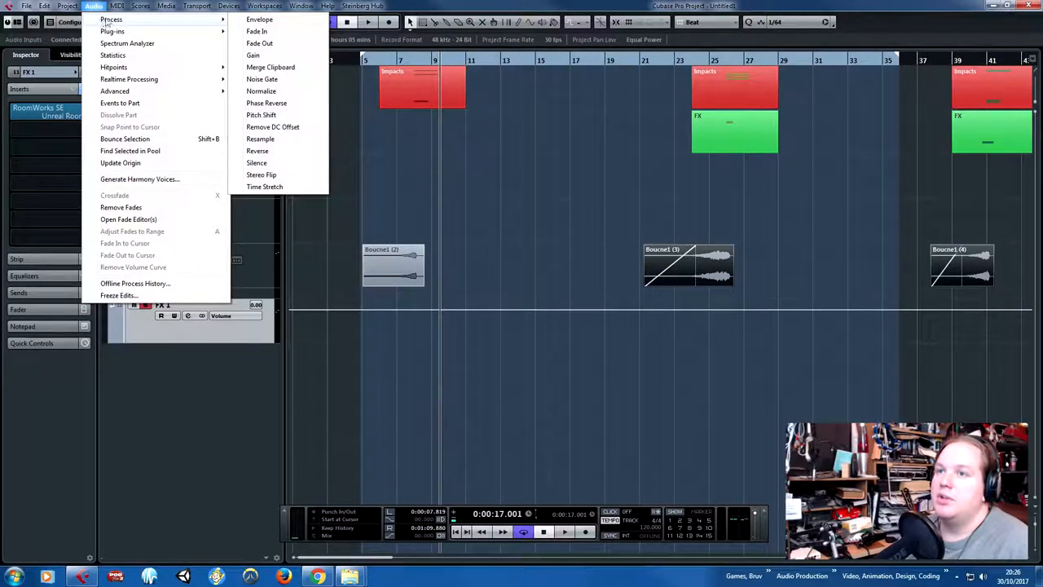
{"action": "left_click", "coordinate": [260, 114]}
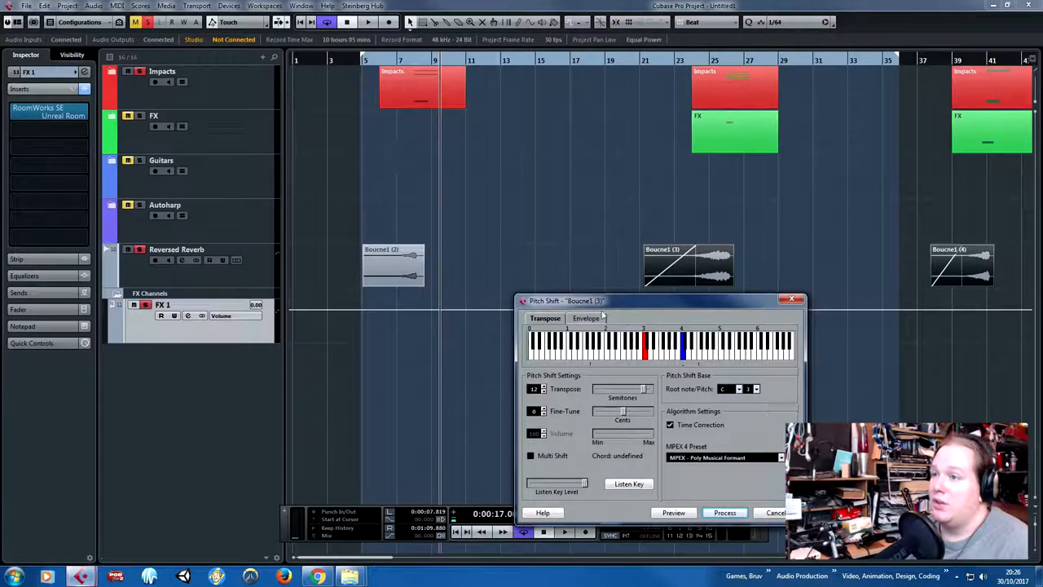
{"action": "left_click", "coordinate": [587, 318]}
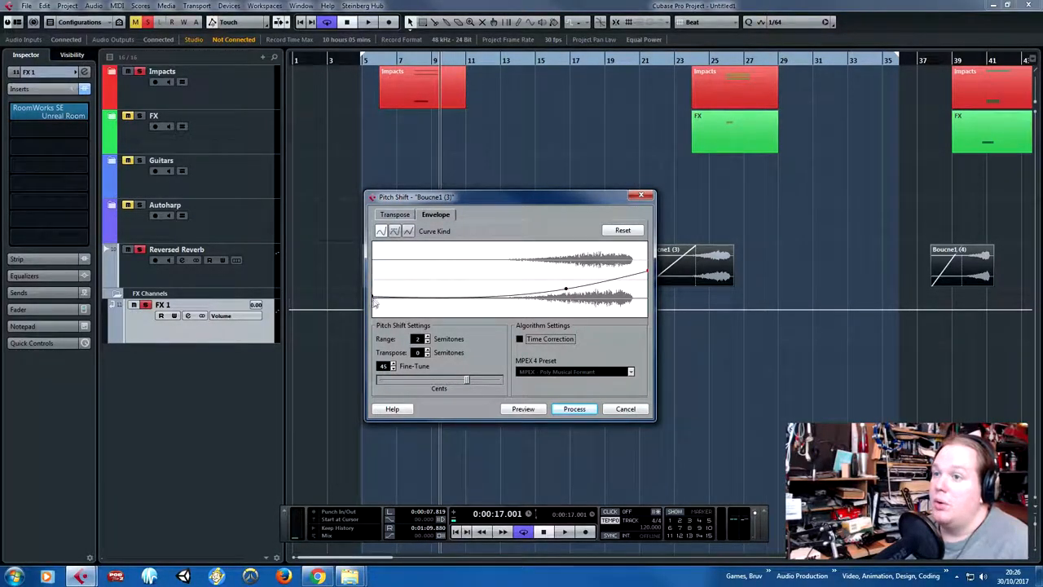
{"action": "left_click", "coordinate": [574, 407]}
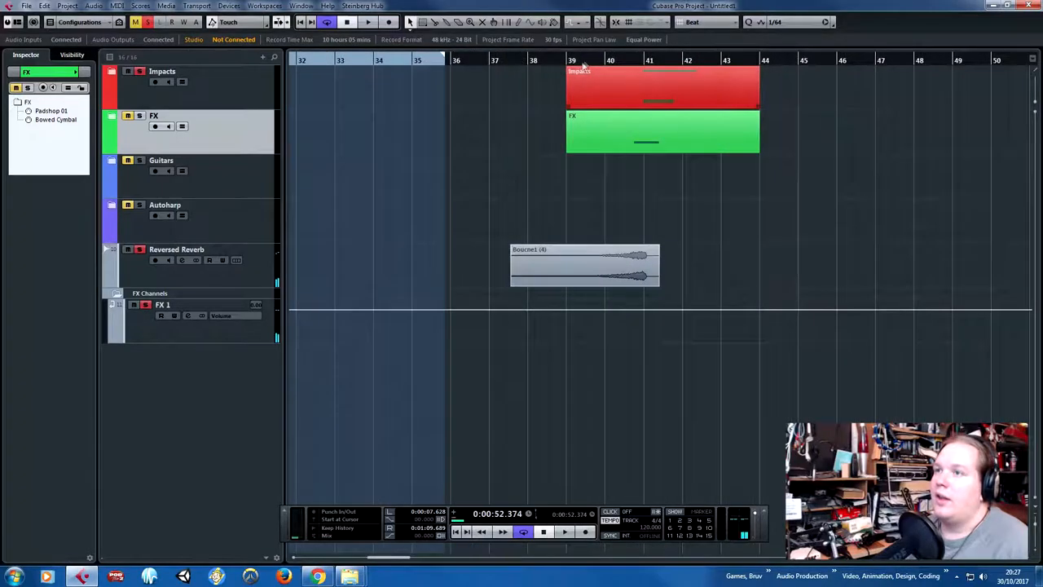
Step: Expand the FX folder showing Padshop 01 and Bowed Cymbal, and select Bowed Cymbal
{"action": "left_click", "coordinate": [565, 532]}
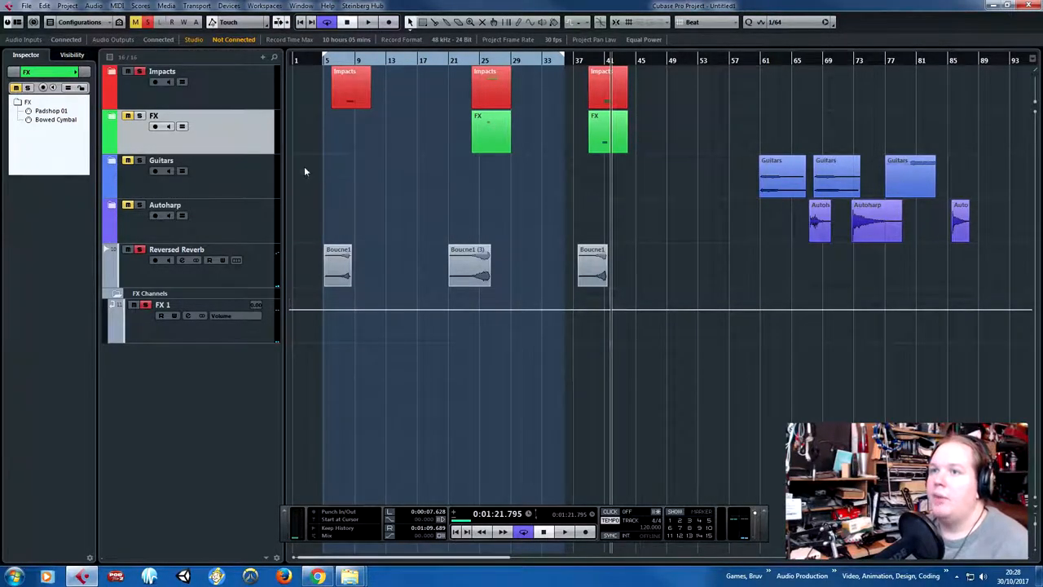
{"action": "left_click", "coordinate": [141, 115]}
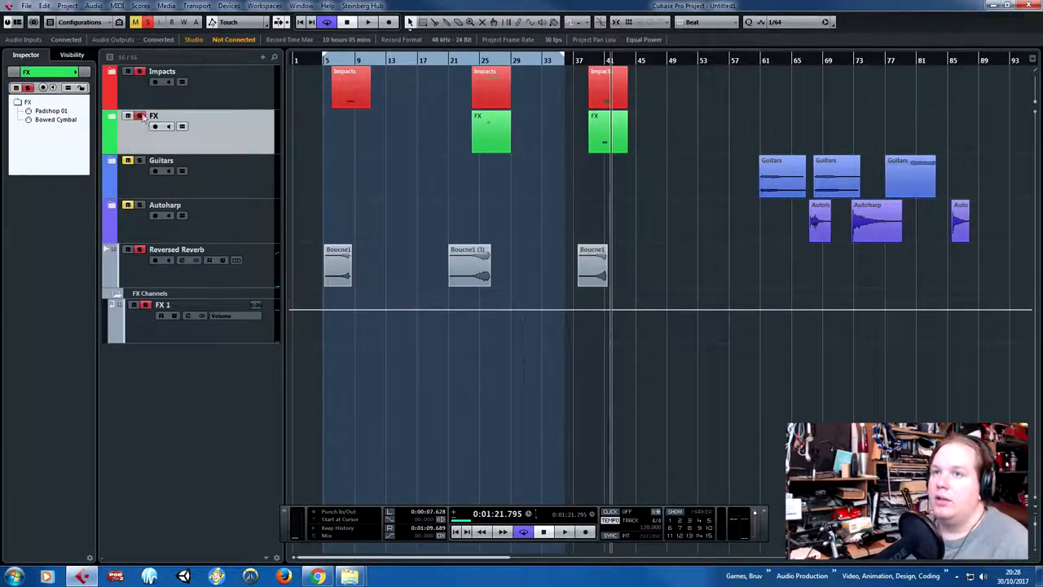
{"action": "left_click", "coordinate": [118, 114]}
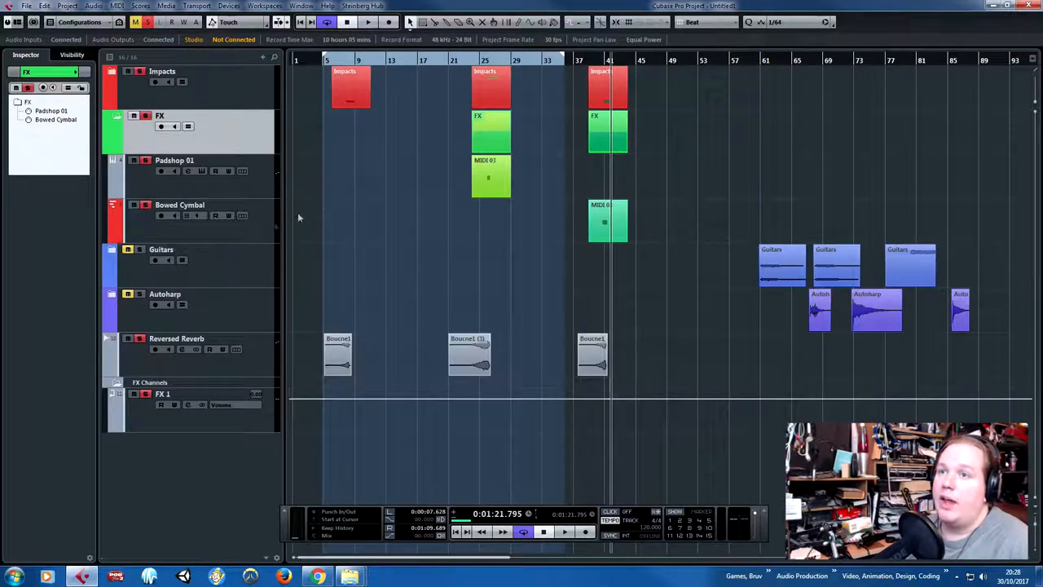
{"action": "left_click", "coordinate": [179, 205]}
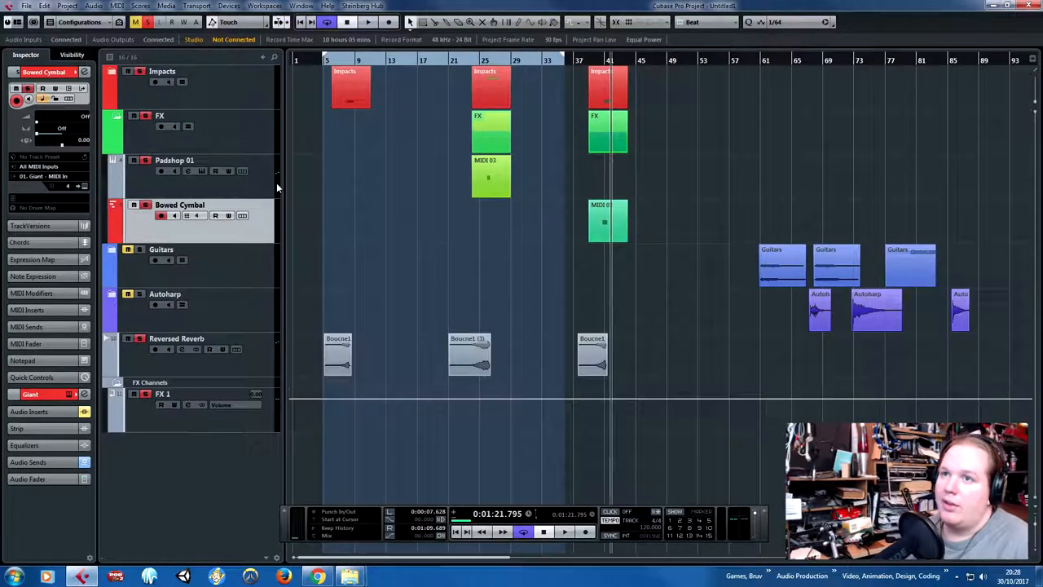
Step: View Padshop 01's Heavenly Whispers patch in its instrument editor, then close it
{"action": "left_click", "coordinate": [173, 161]}
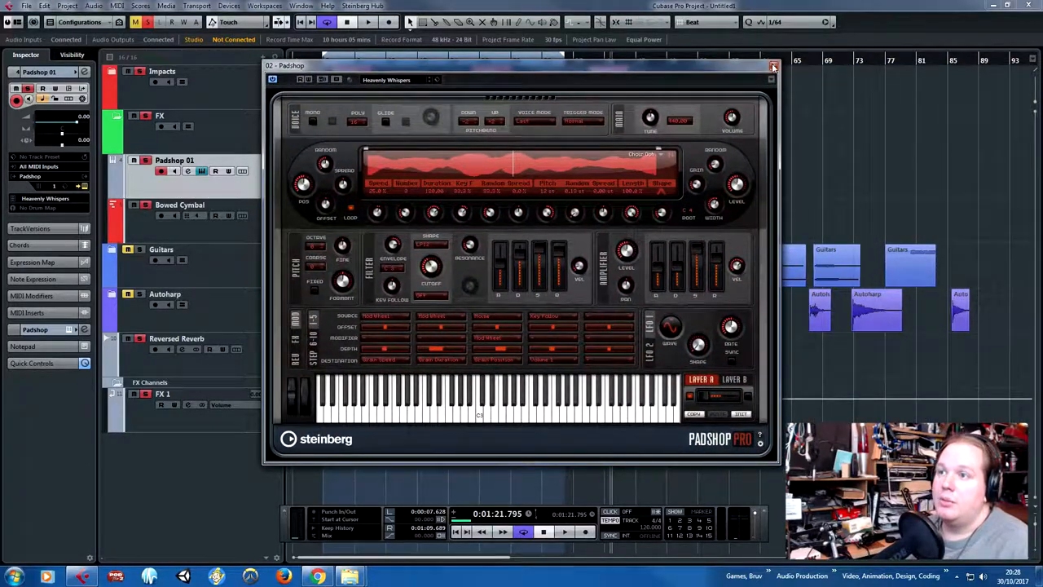
{"action": "left_click", "coordinate": [773, 66]}
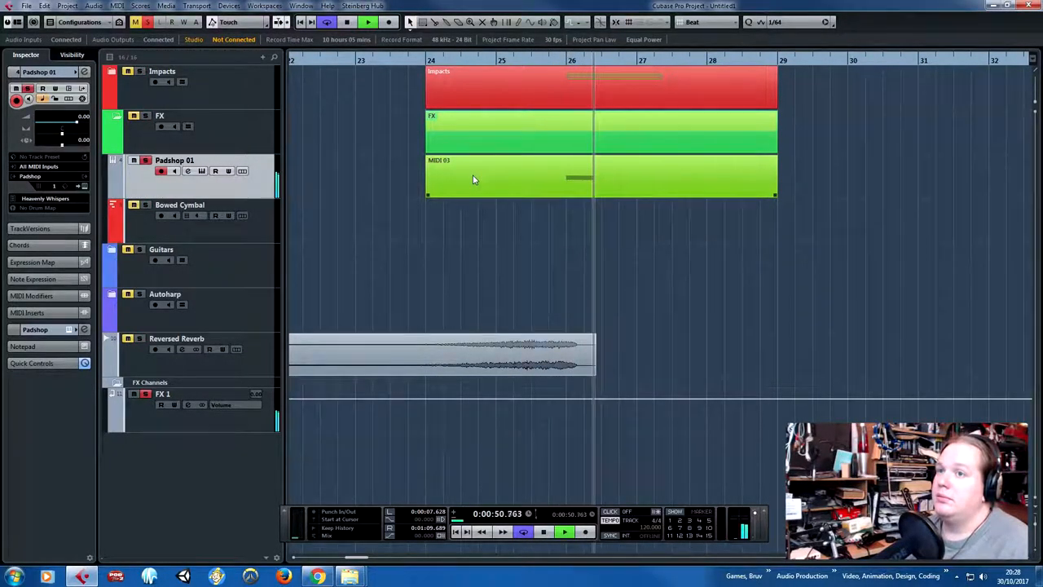
{"action": "left_click", "coordinate": [564, 531]}
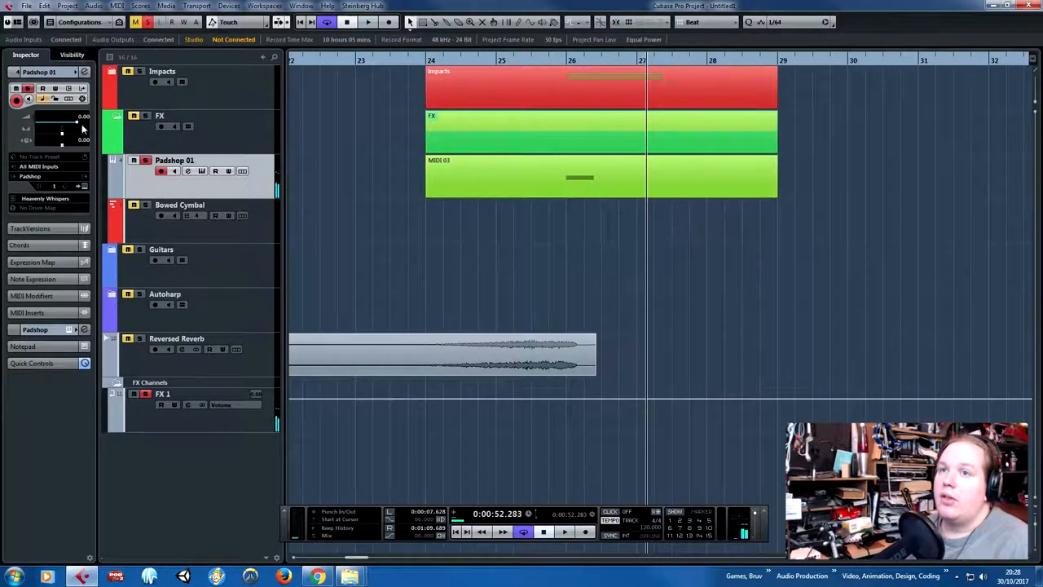
Step: Play back the Padshop pad beneath the impact around bar 26
{"action": "left_click_drag", "start_coordinate": [78, 127], "coordinate": [49, 127]}
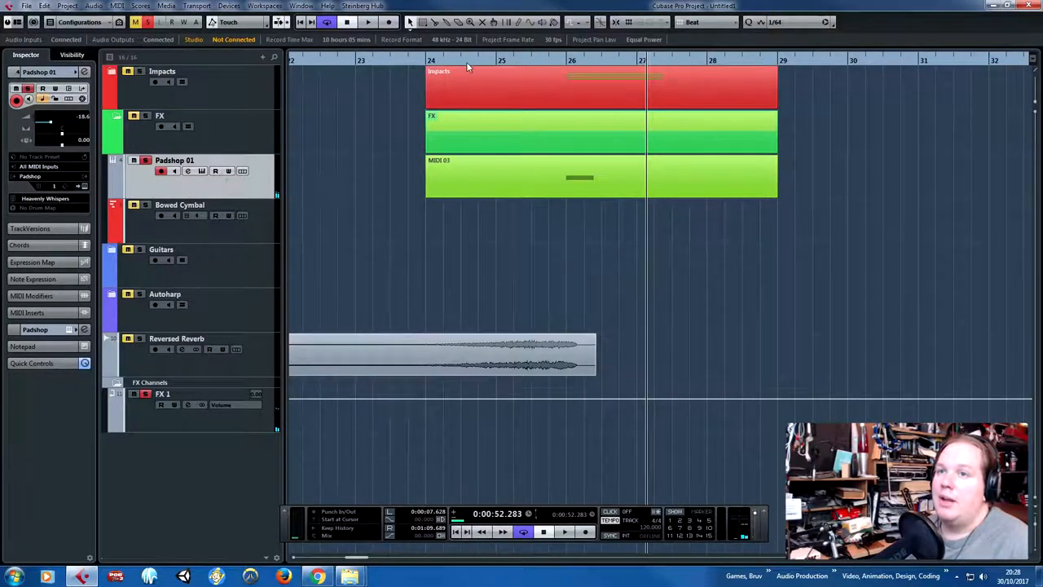
{"action": "left_click", "coordinate": [564, 532]}
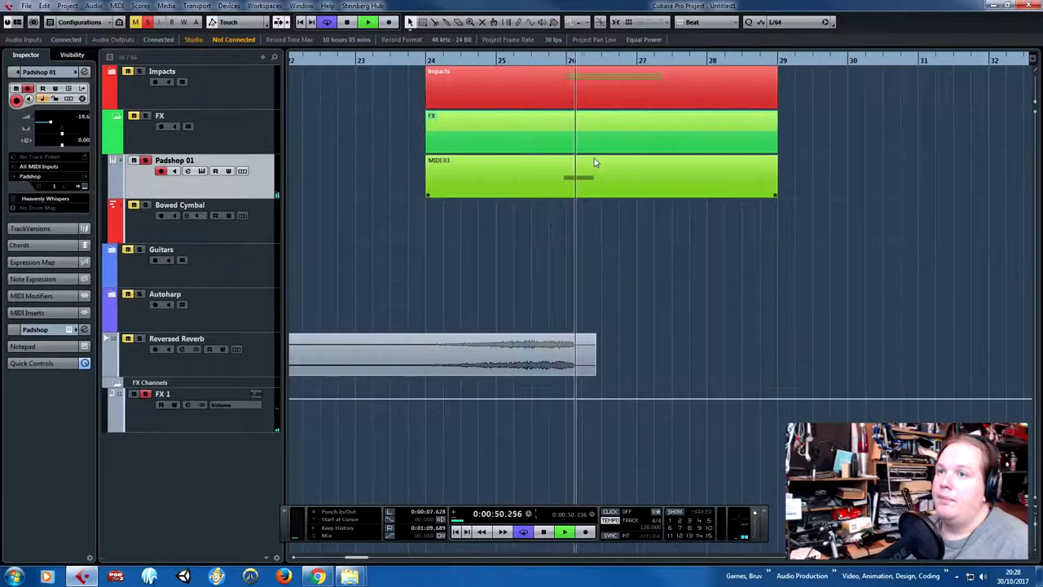
{"action": "left_click", "coordinate": [564, 531]}
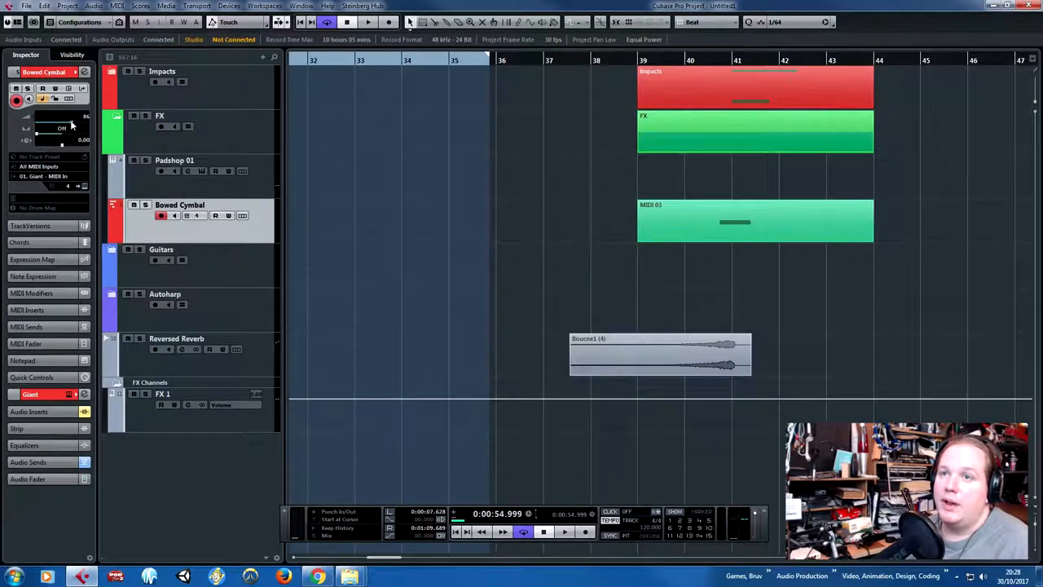
Step: Play the Bowed Cymbal layer under the later impact, then collapse the FX folder
{"action": "left_click", "coordinate": [564, 532]}
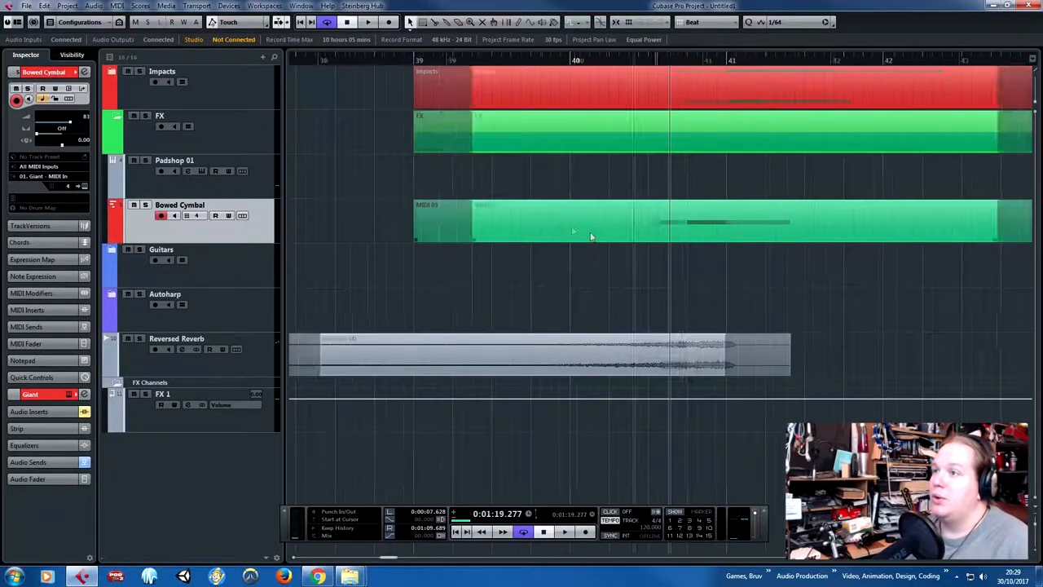
{"action": "left_click", "coordinate": [564, 532]}
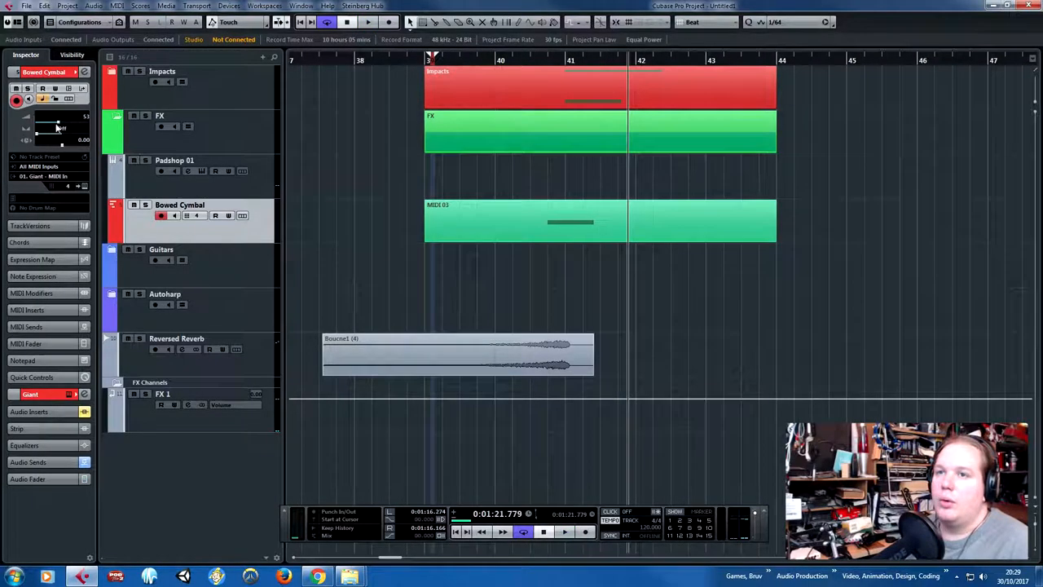
{"action": "left_click", "coordinate": [564, 531]}
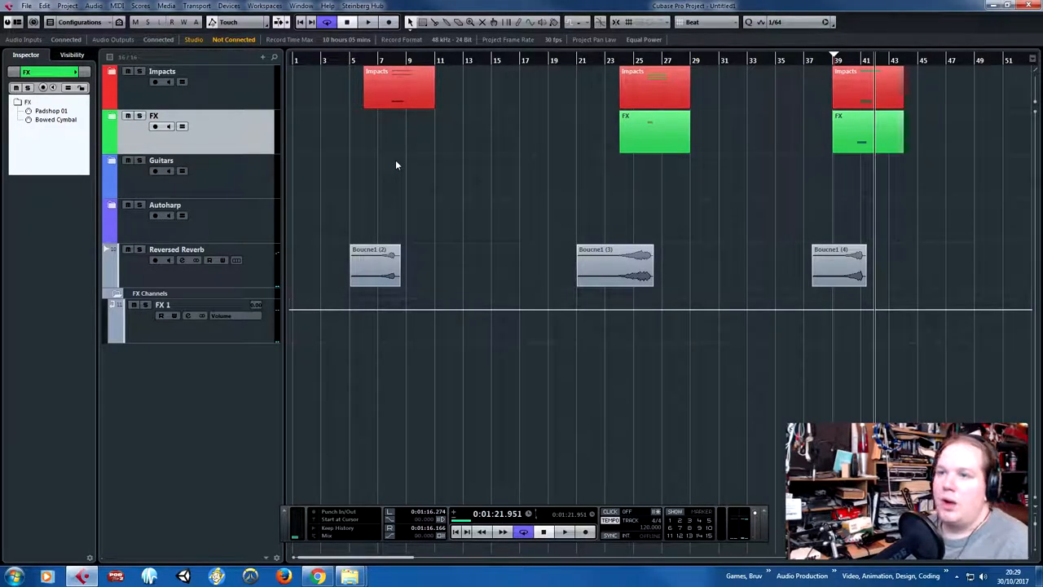
{"action": "mouse_move", "coordinate": [391, 196]}
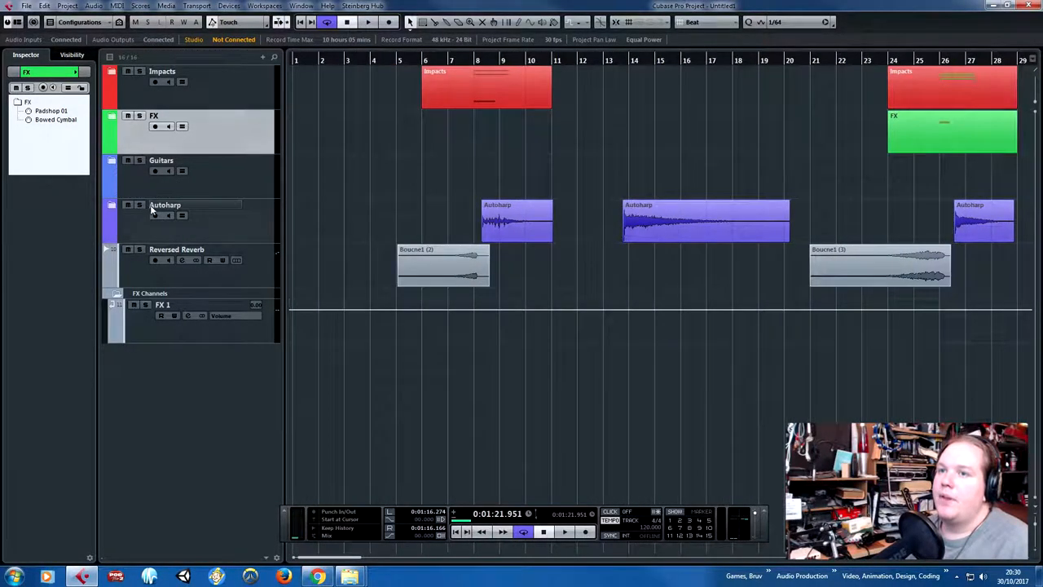
Step: Select the Autoharp track to display its settings
{"action": "left_click", "coordinate": [164, 206]}
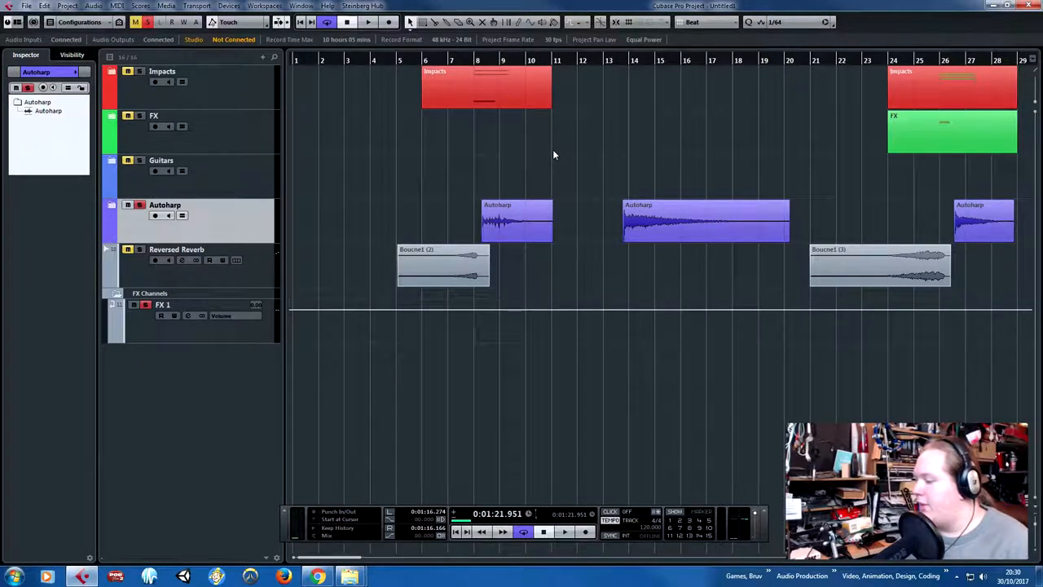
{"action": "mouse_move", "coordinate": [538, 156]}
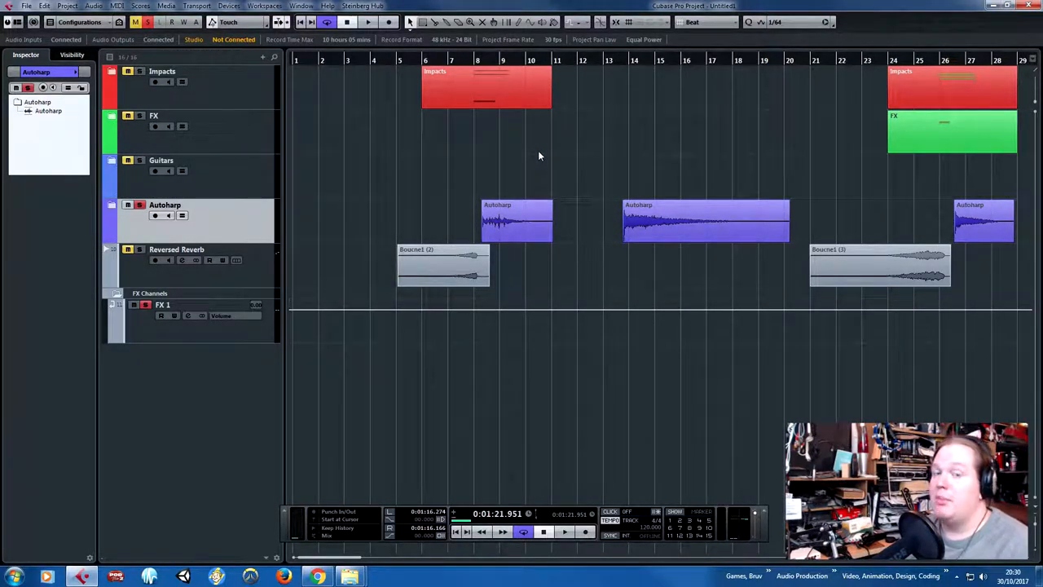
{"action": "mouse_move", "coordinate": [502, 159]}
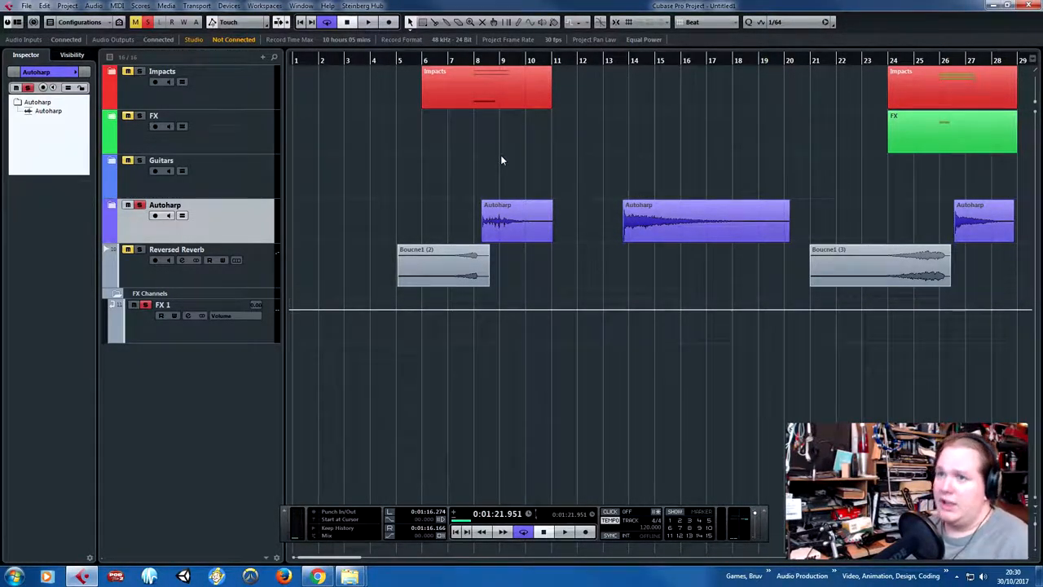
{"action": "mouse_move", "coordinate": [460, 177]}
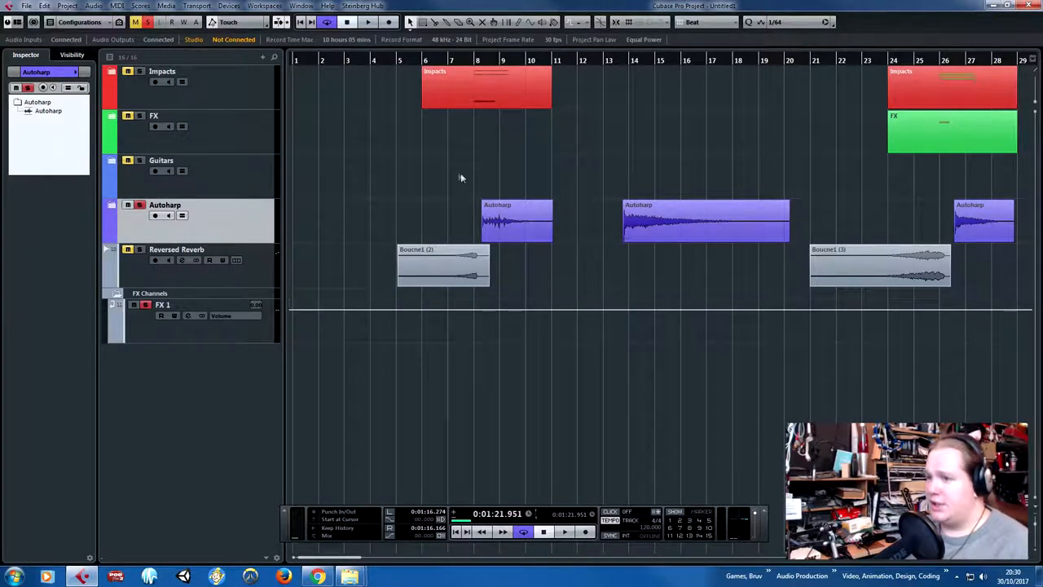
{"action": "mouse_move", "coordinate": [437, 140]}
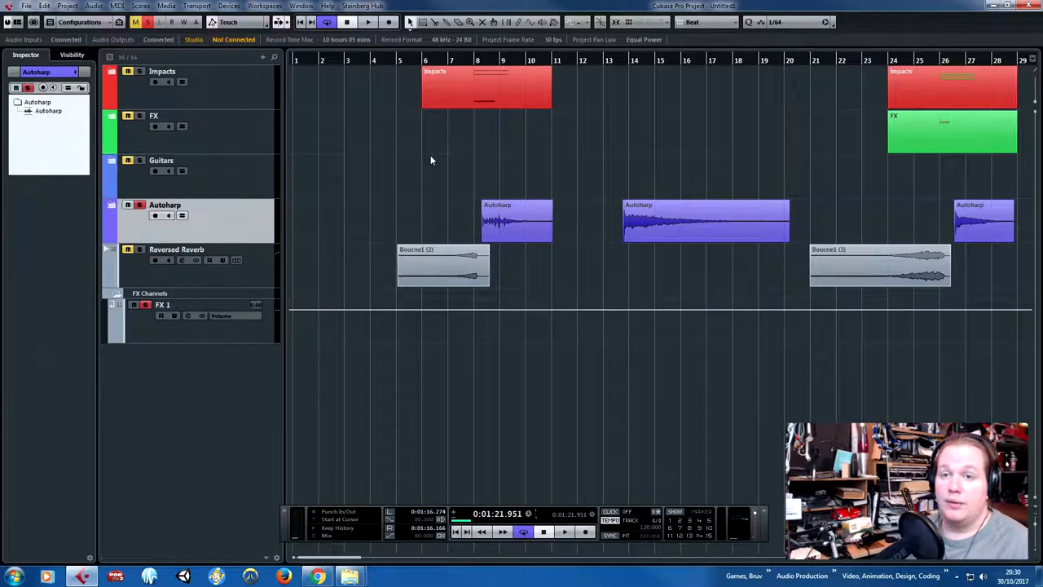
{"action": "mouse_move", "coordinate": [595, 146]}
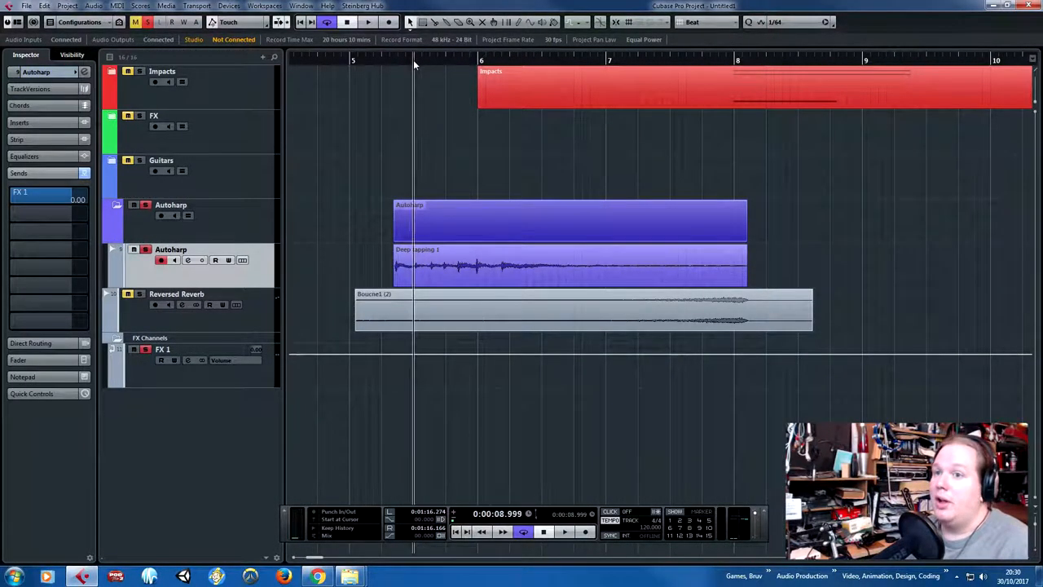
Step: Zoom to bars 22–30 and select the Deep Sapping 1 event showing its fade handles
{"action": "left_click", "coordinate": [564, 531]}
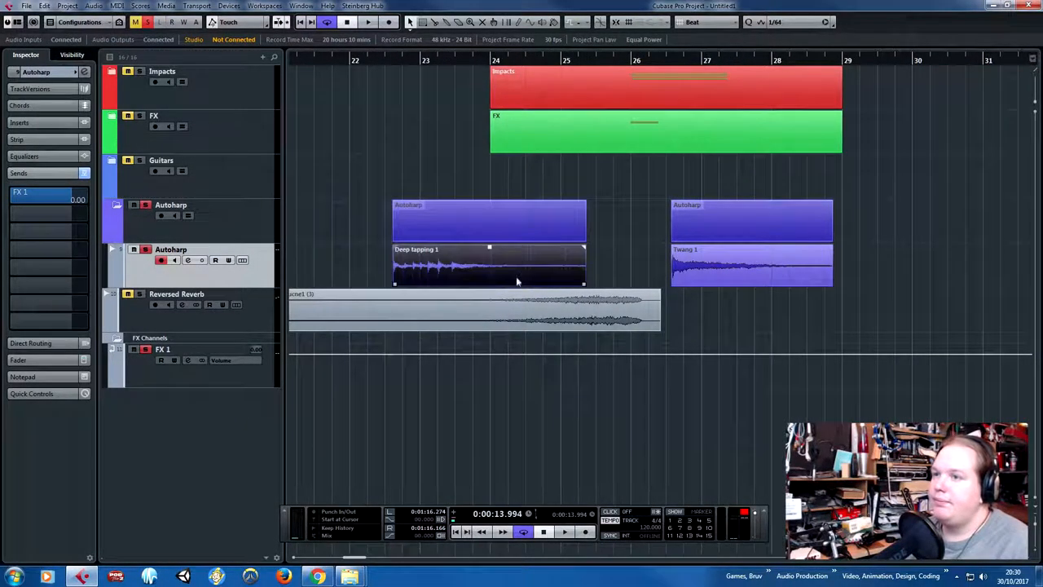
{"action": "left_click", "coordinate": [94, 6]}
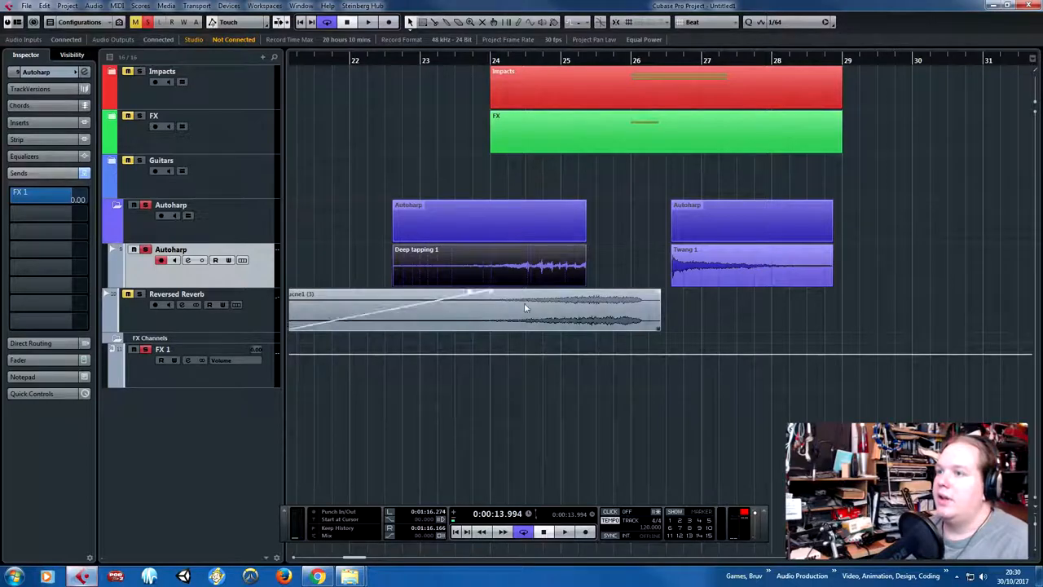
{"action": "left_click", "coordinate": [564, 532]}
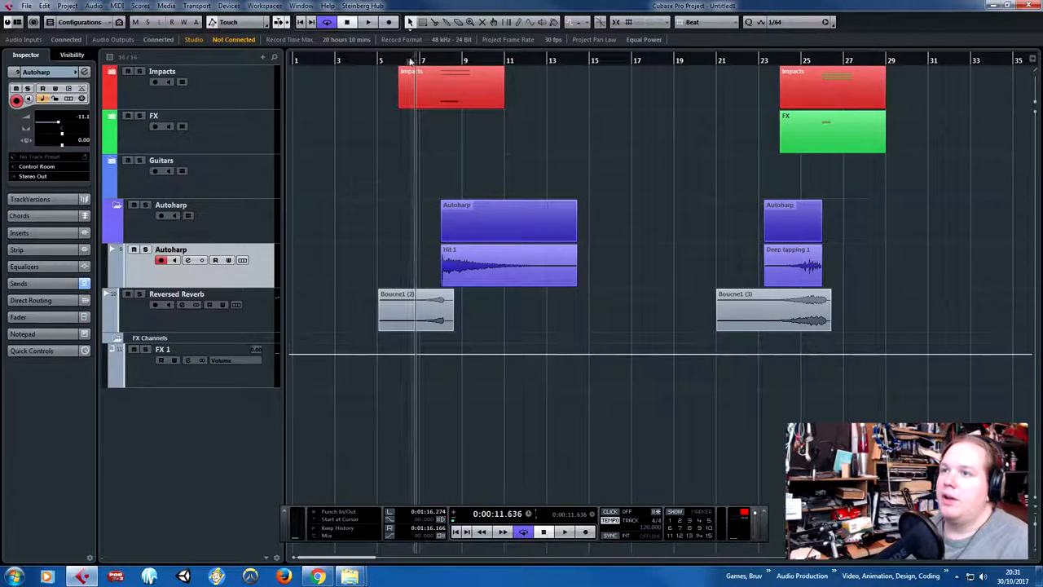
Step: Zoom around bars 24 and 41 to view the fade-ins on the Deep Sapping events
{"action": "left_click", "coordinate": [564, 531]}
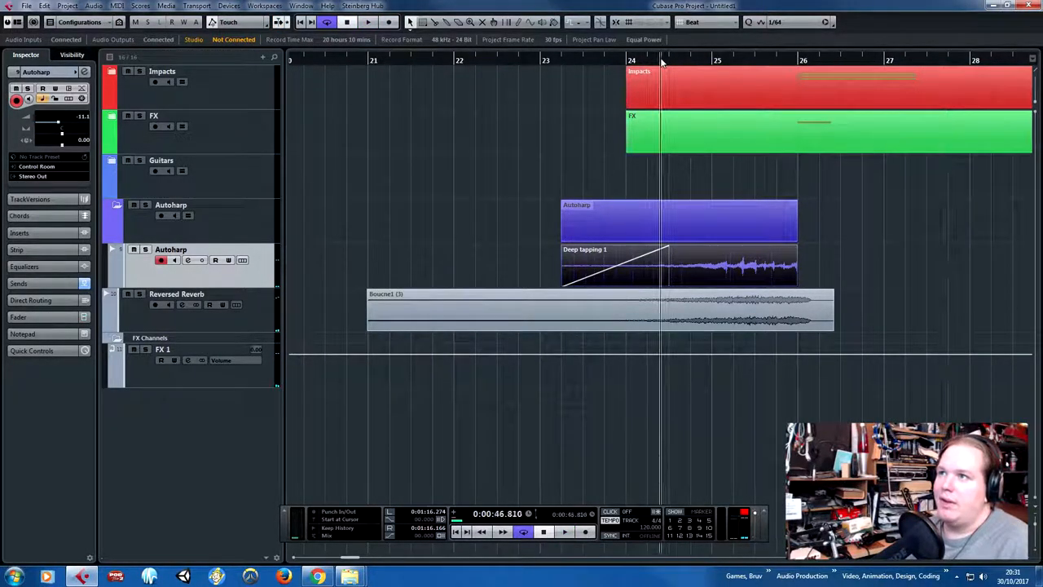
{"action": "left_click", "coordinate": [564, 531]}
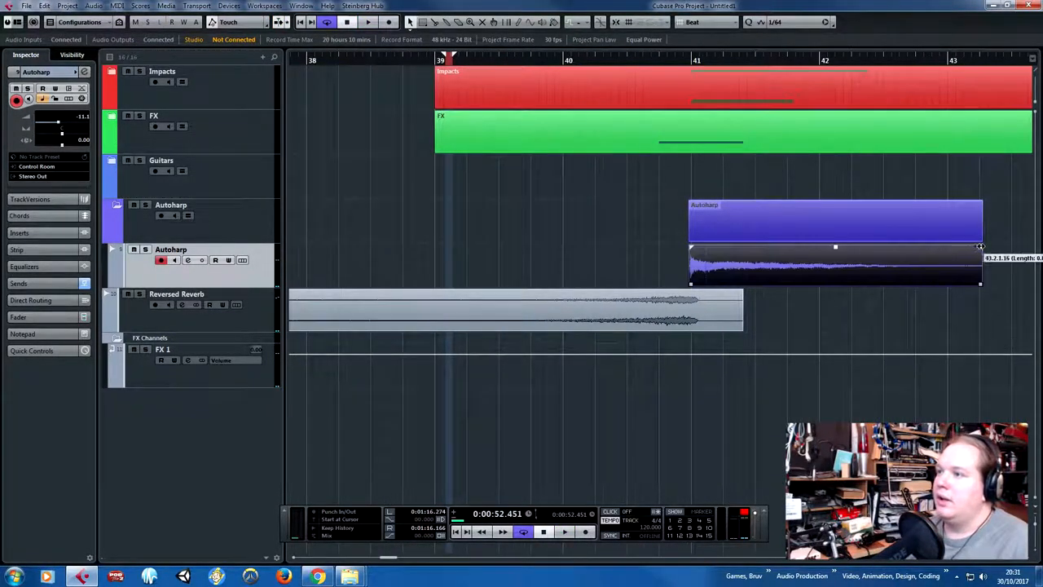
{"action": "left_click", "coordinate": [564, 532]}
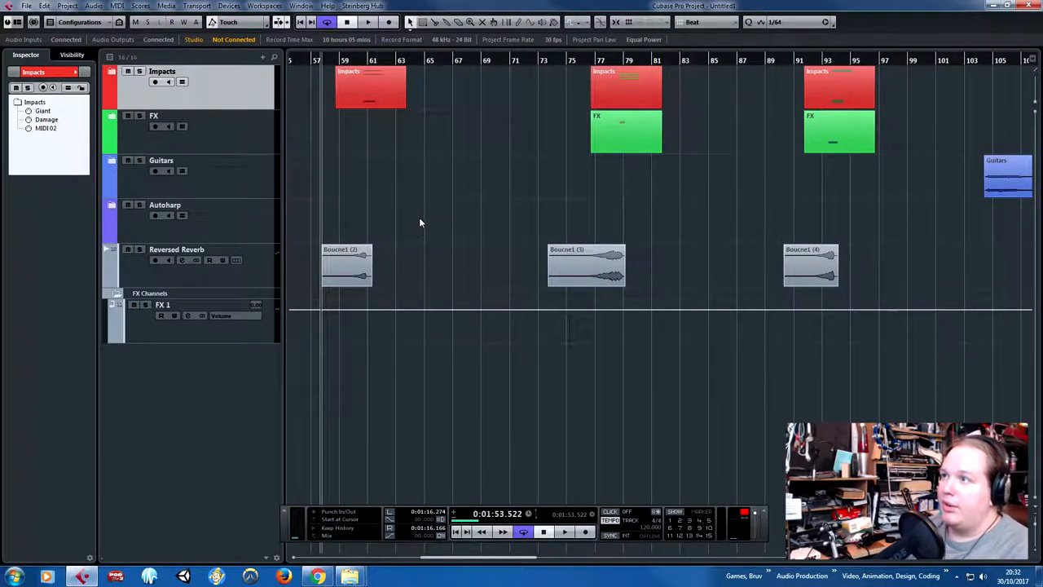
{"action": "mouse_move", "coordinate": [522, 235]}
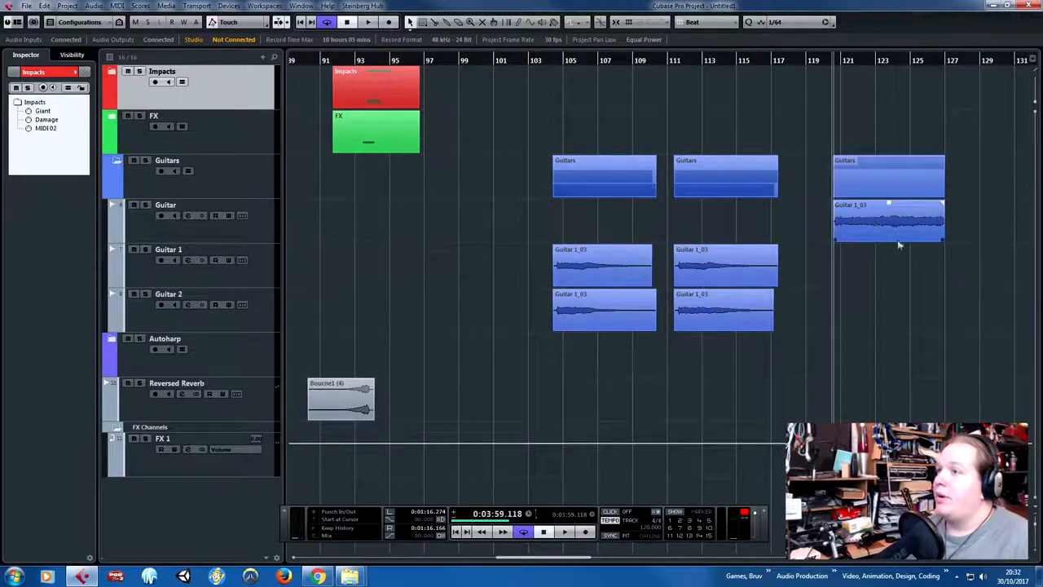
Step: Scroll to bars 100–128 and play the guitar section from near bar 120
{"action": "scroll", "scroll_direction": "left", "scroll_amount": 3}
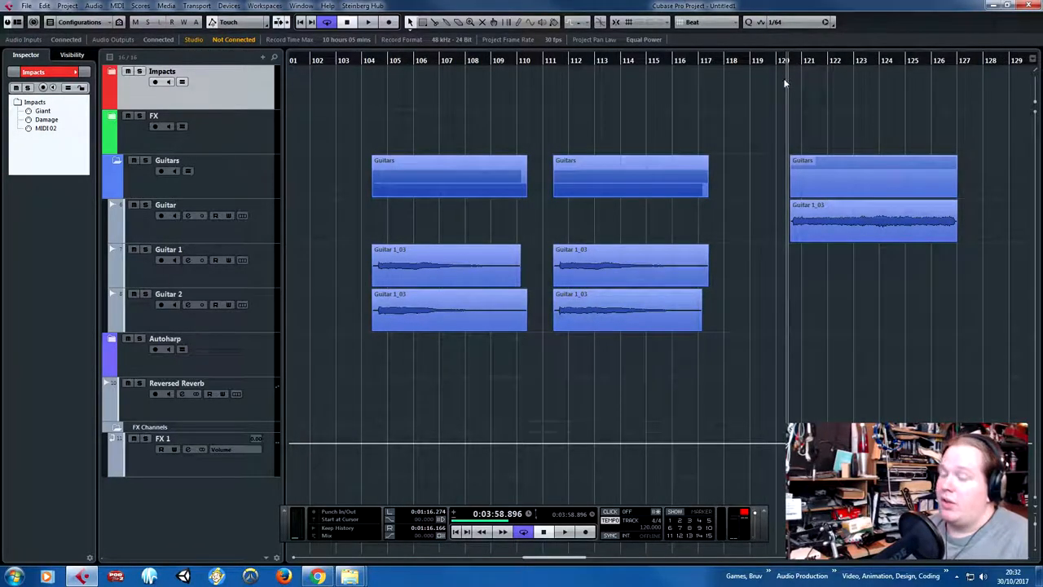
{"action": "left_click", "coordinate": [564, 531]}
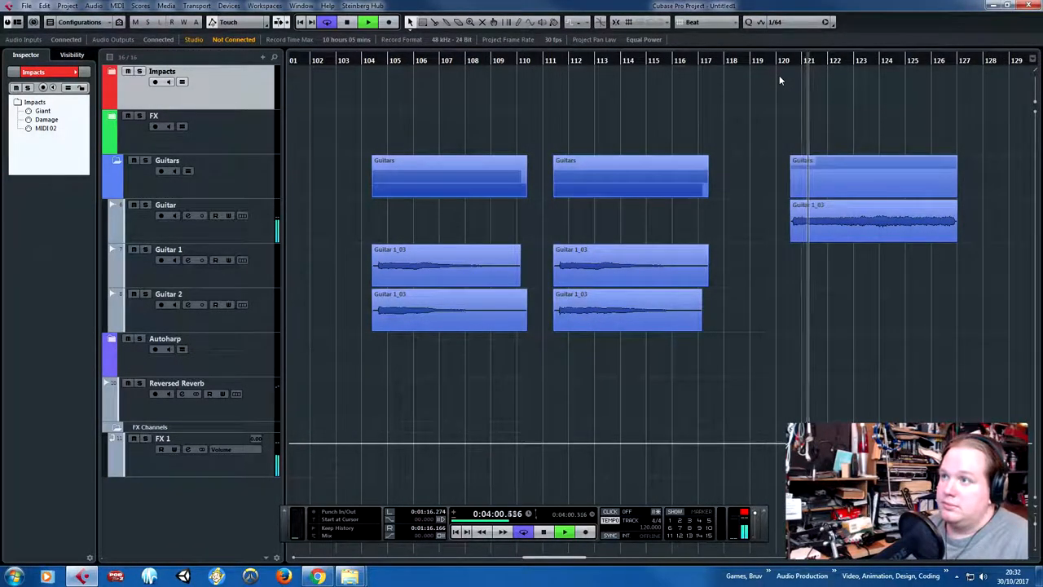
{"action": "left_click", "coordinate": [564, 532]}
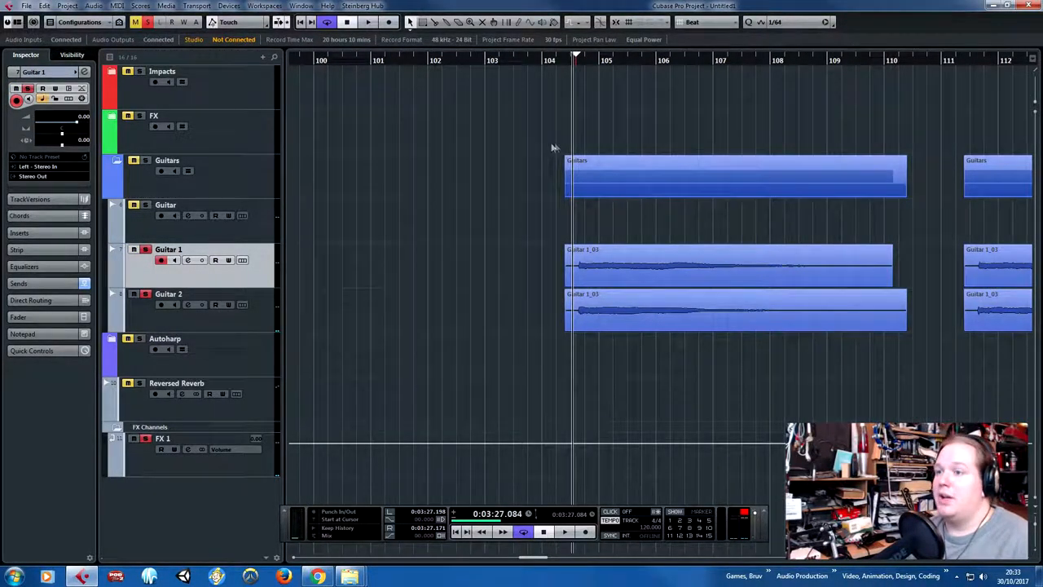
Step: Select Guitar 2 and show its earlier events ending in fade-outs
{"action": "left_click", "coordinate": [564, 532]}
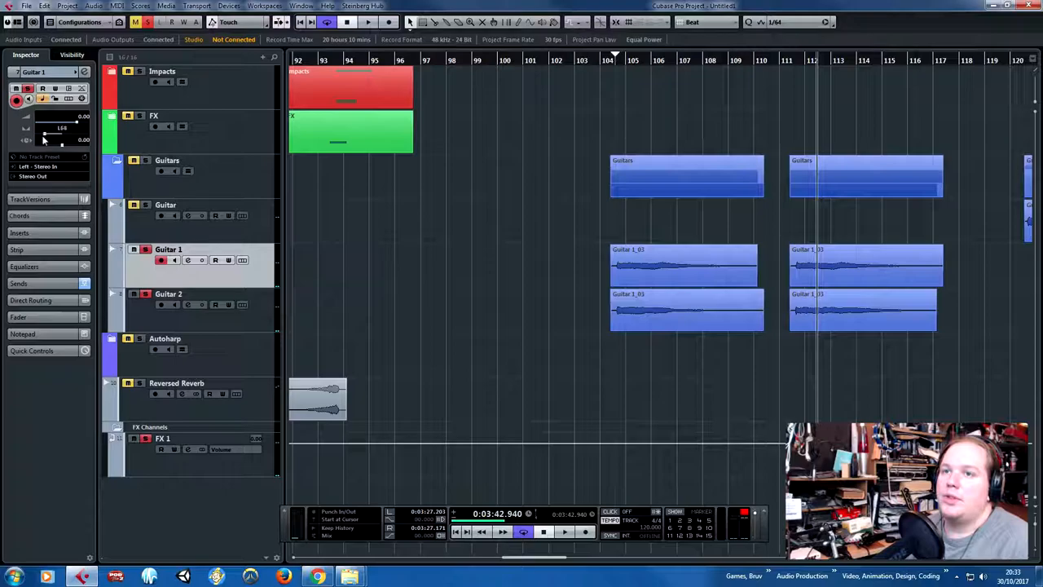
{"action": "left_click", "coordinate": [169, 293]}
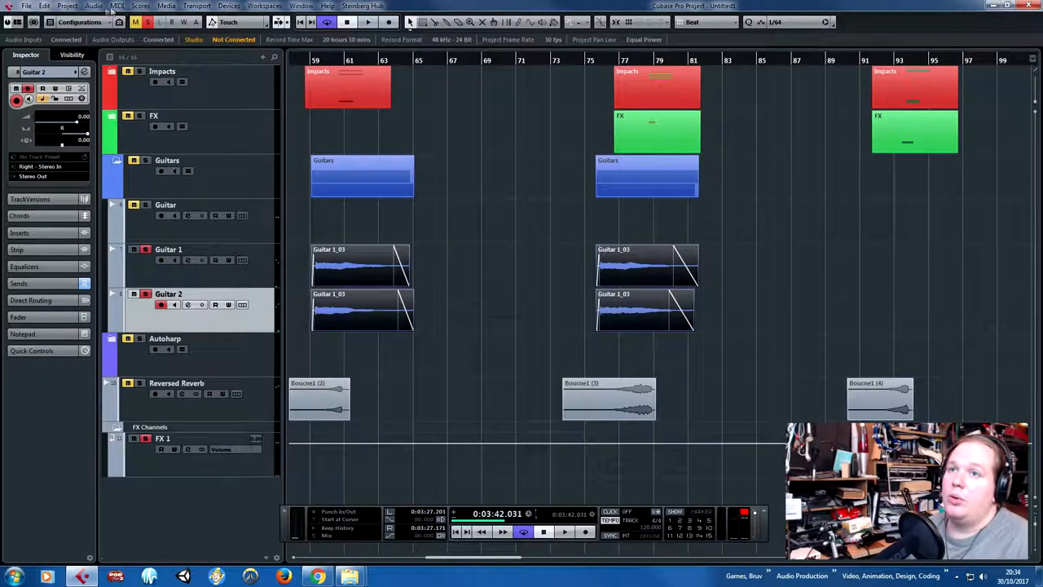
Step: Give the Guitar 1 and Guitar 2 events around bar 59 full-length fade-ins
{"action": "left_click", "coordinate": [94, 7]}
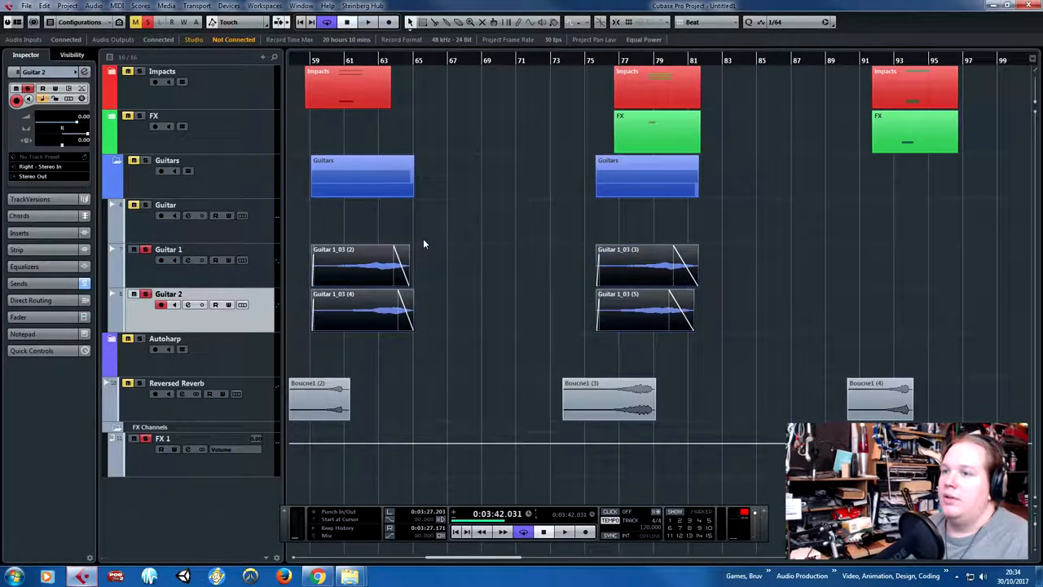
{"action": "scroll", "scroll_direction": "left", "scroll_amount": 3}
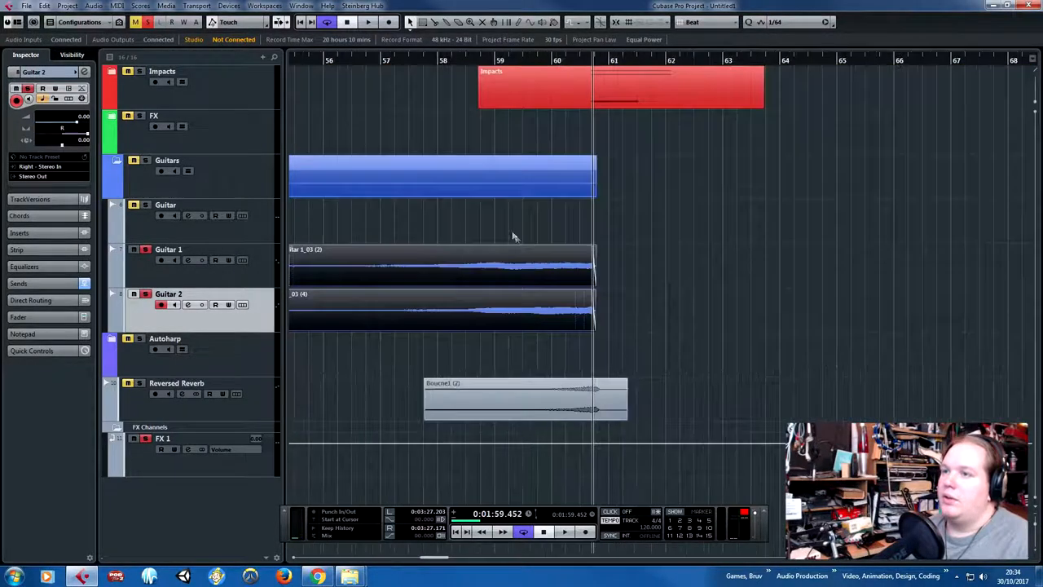
{"action": "scroll", "scroll_direction": "left", "scroll_amount": 3}
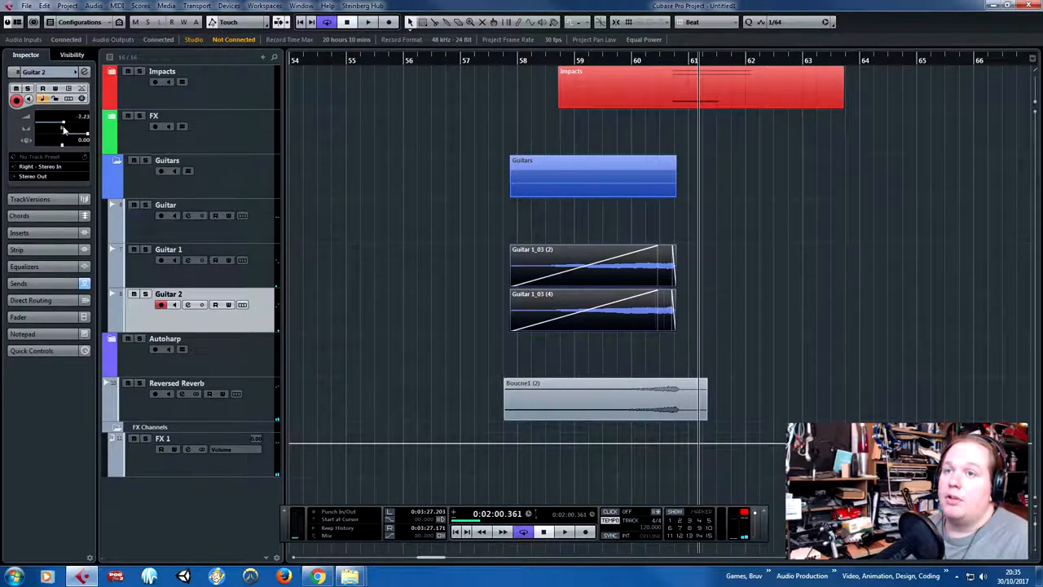
Step: Select the Guitar 1 track and the layered events around bar 59 for copying to bar 77
{"action": "left_click", "coordinate": [170, 248]}
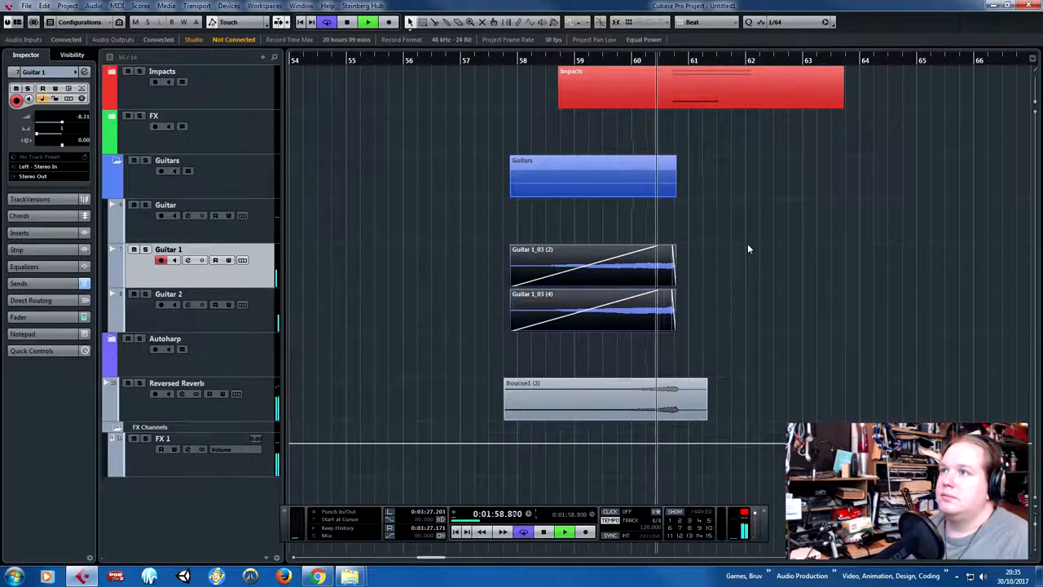
{"action": "left_click", "coordinate": [564, 532]}
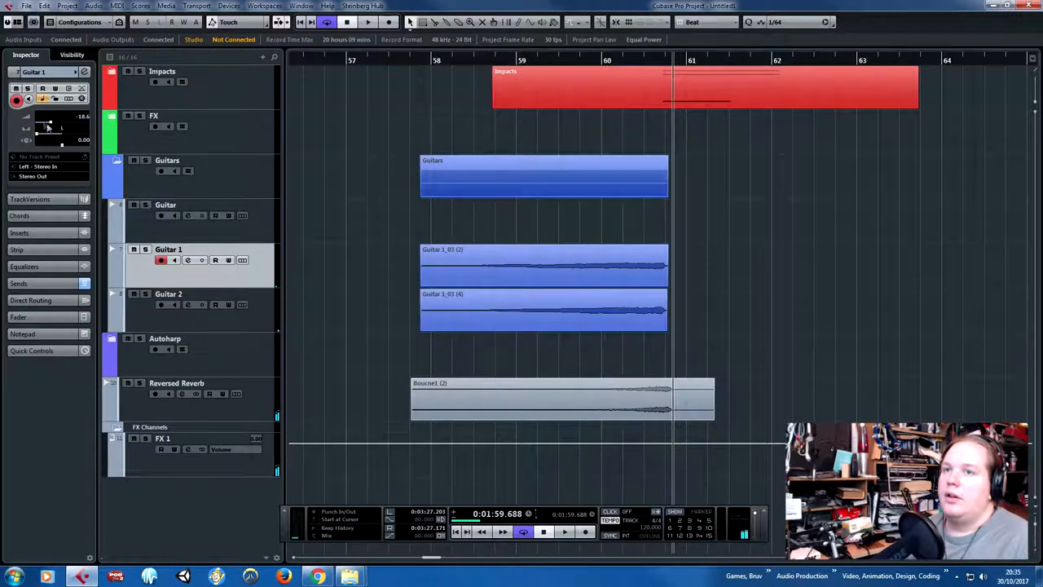
{"action": "left_click", "coordinate": [427, 60]}
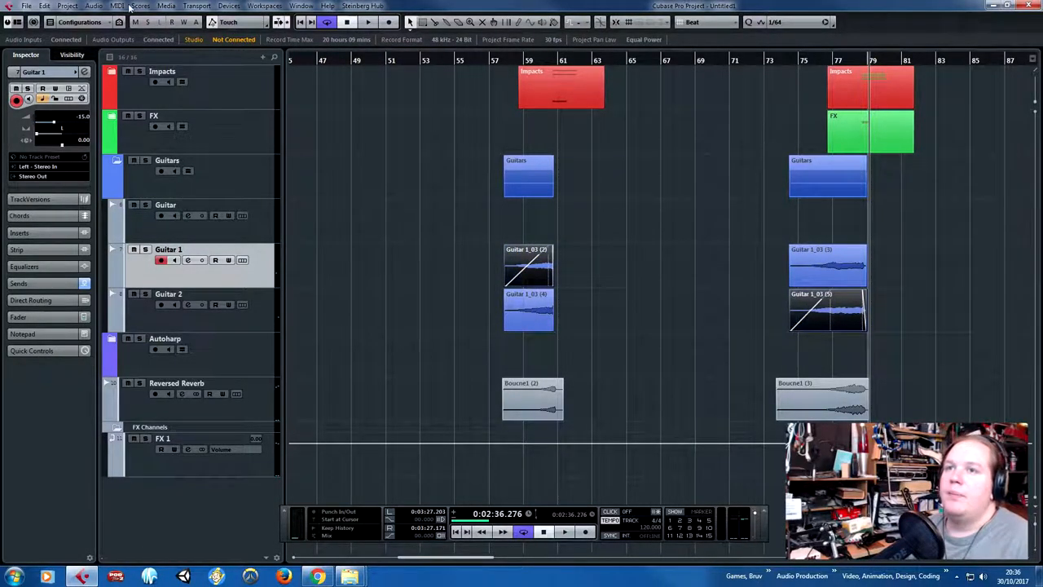
Step: Apply a rising Pitch Shift envelope to the first guitar event of the bar-77 hit
{"action": "left_click", "coordinate": [95, 7]}
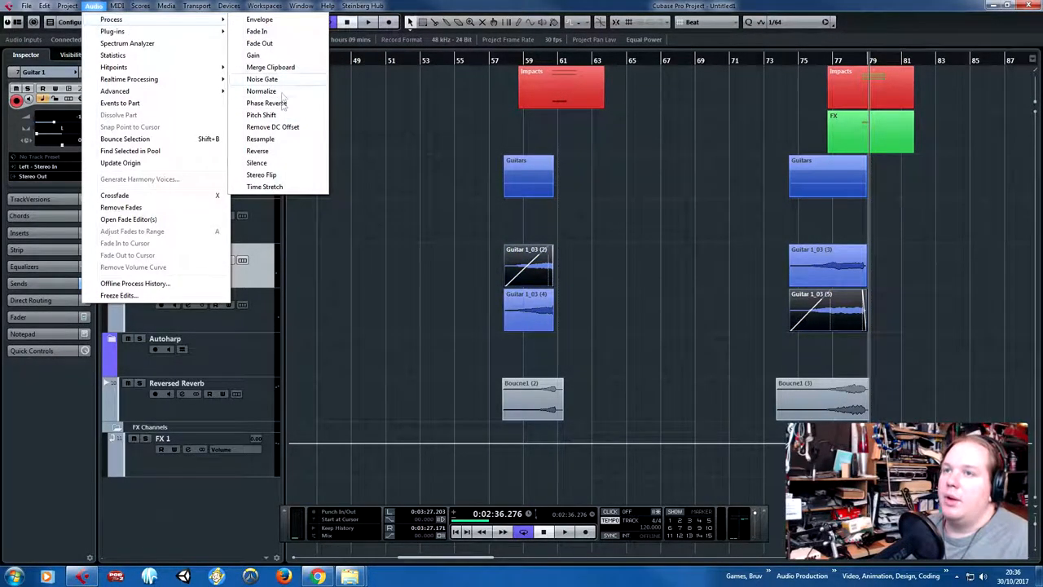
{"action": "left_click", "coordinate": [261, 114]}
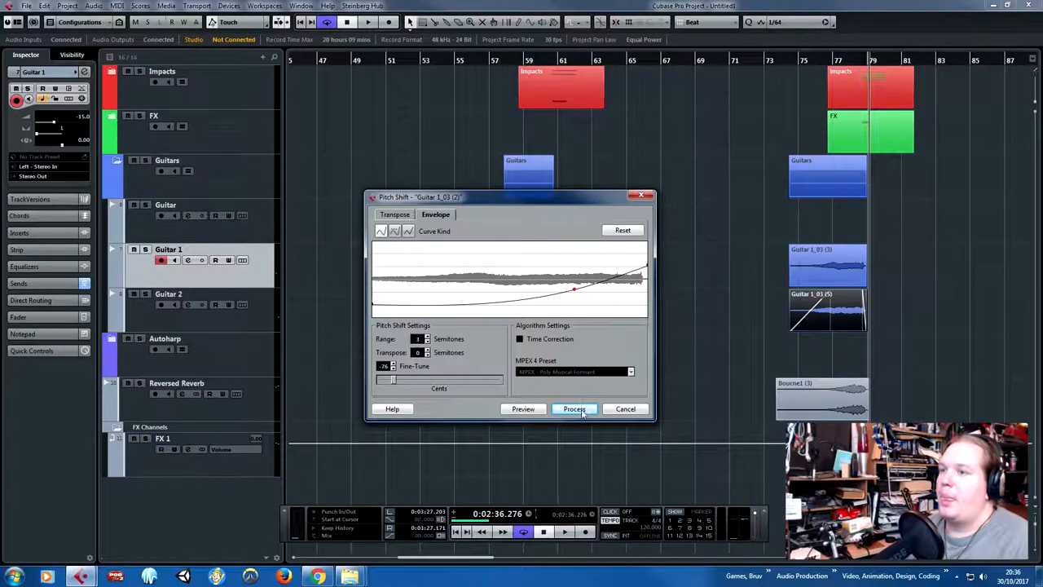
{"action": "left_click", "coordinate": [574, 408]}
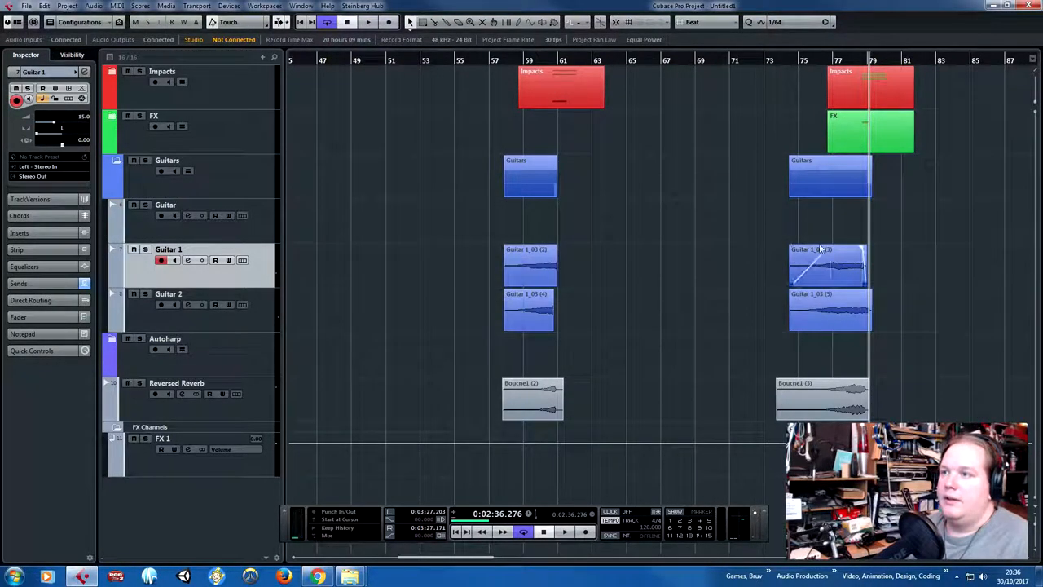
Step: Apply the same rising Pitch Shift envelope to the second guitar event at bar 77
{"action": "left_click", "coordinate": [95, 7]}
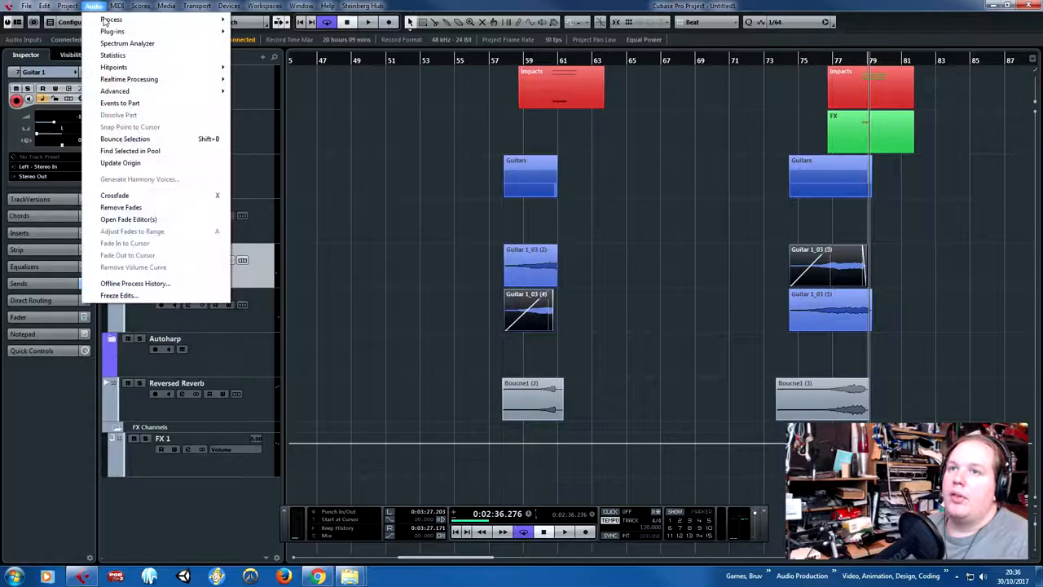
{"action": "left_click", "coordinate": [111, 20]}
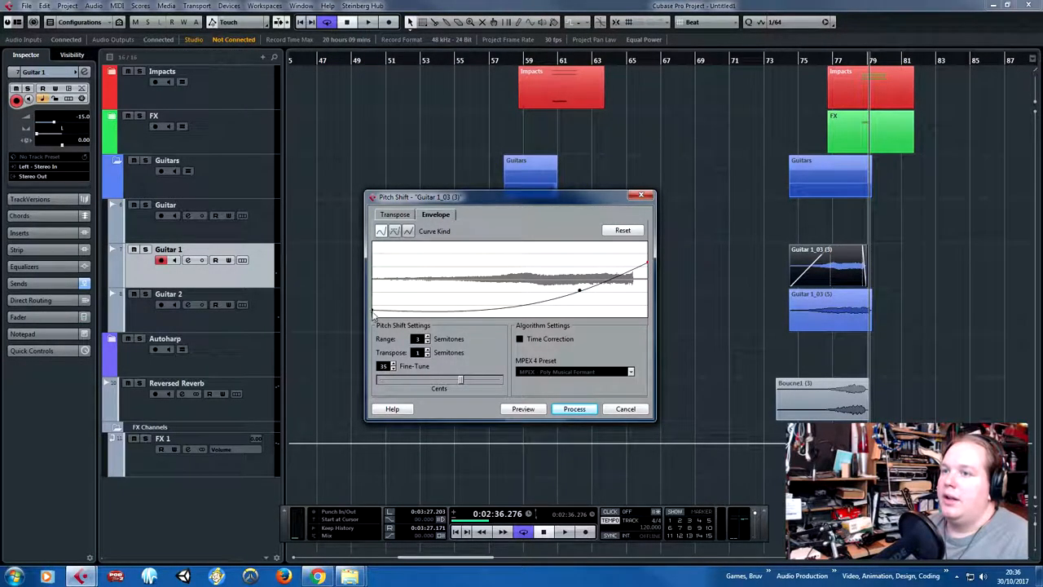
{"action": "left_click", "coordinate": [574, 408]}
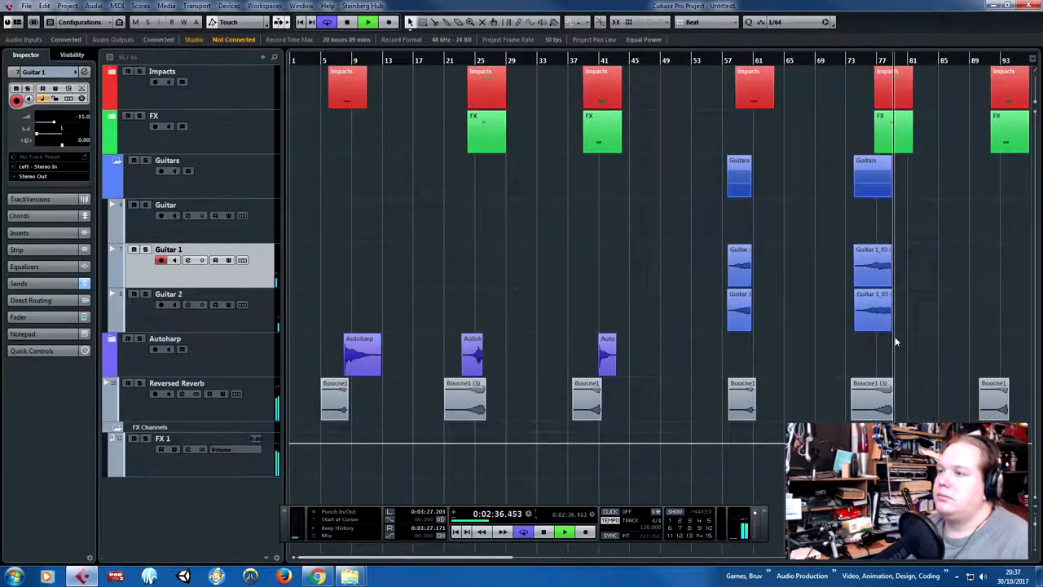
Step: Shorten the guitar event to end near bar 94 with a long fade-in and quick fade-out
{"action": "scroll", "scroll_direction": "right", "scroll_amount": 3}
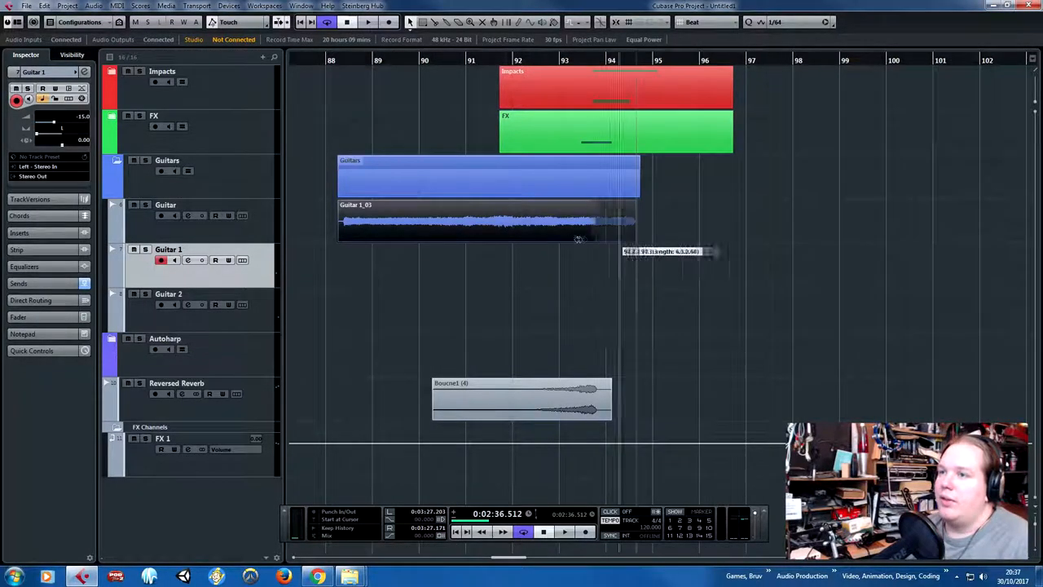
{"action": "left_click_drag", "start_coordinate": [639, 220], "coordinate": [616, 220]}
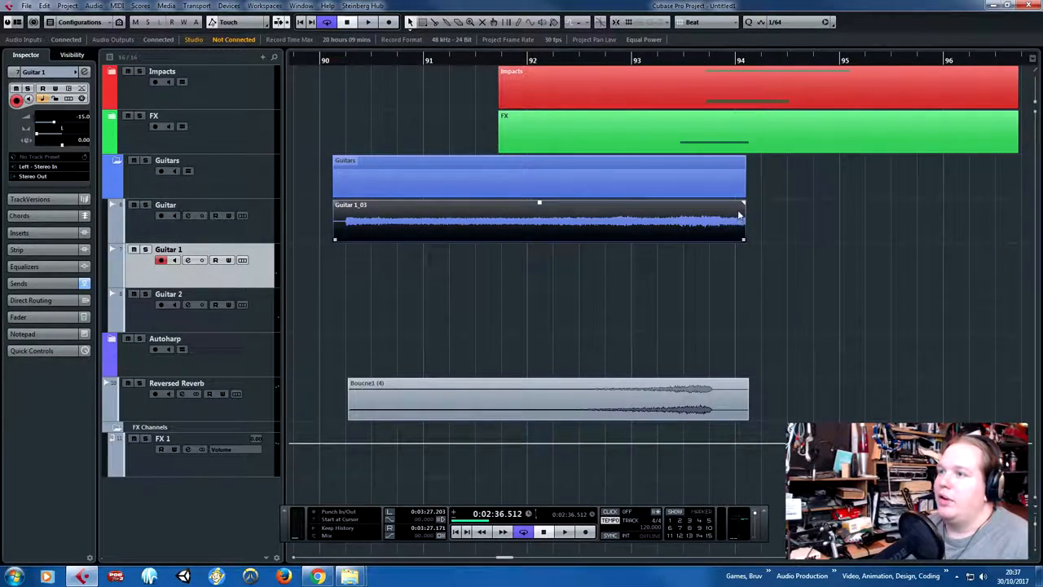
{"action": "left_click_drag", "start_coordinate": [740, 220], "coordinate": [717, 220]}
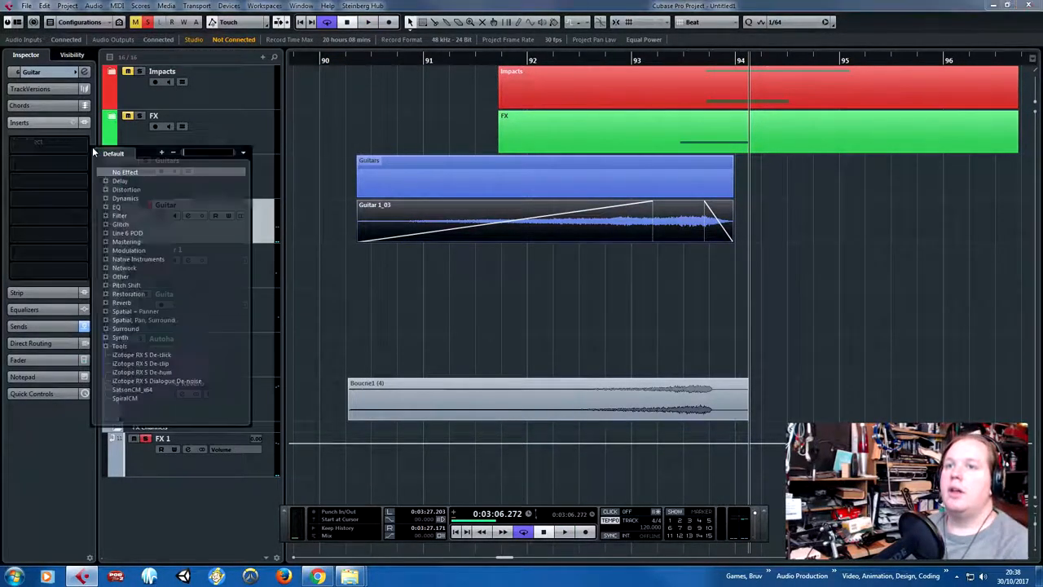
Step: Insert a DualFilter from the Filter category on the Guitar track
{"action": "left_click", "coordinate": [118, 206]}
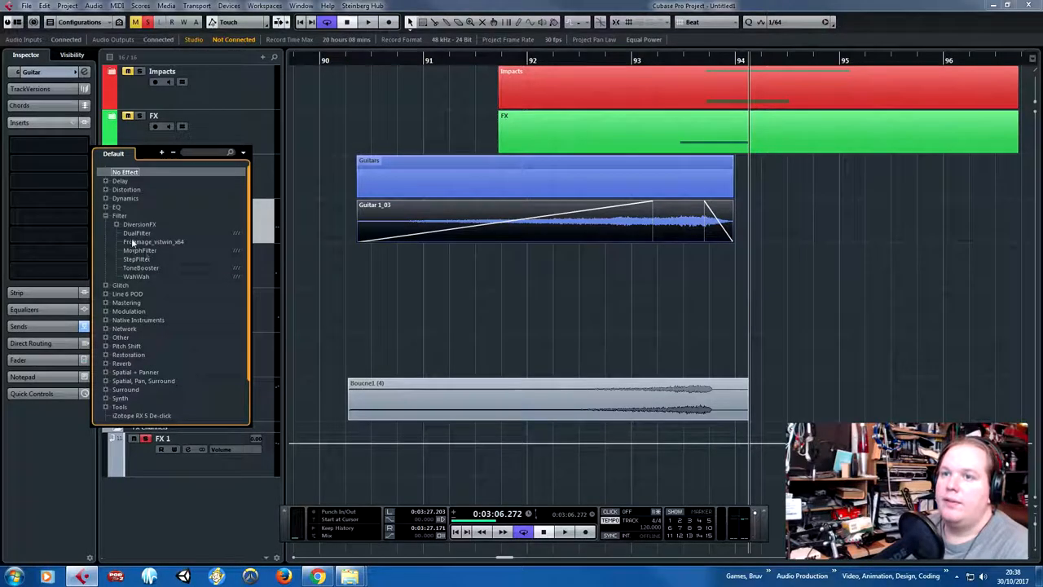
{"action": "left_click", "coordinate": [137, 231]}
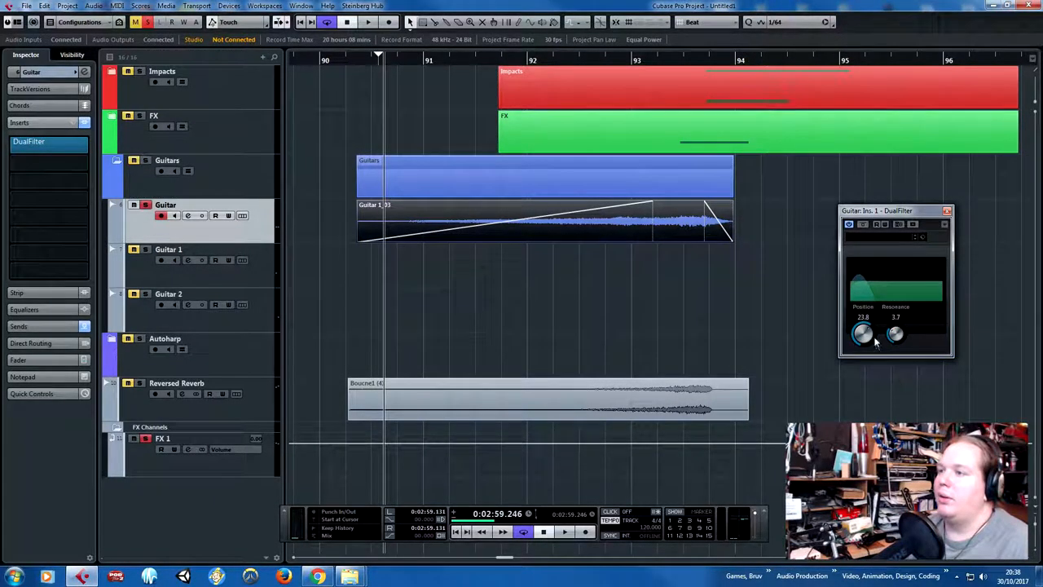
Step: Sweep the DualFilter Position knob higher and play the section back from its start
{"action": "left_click_drag", "start_coordinate": [862, 334], "coordinate": [862, 343]}
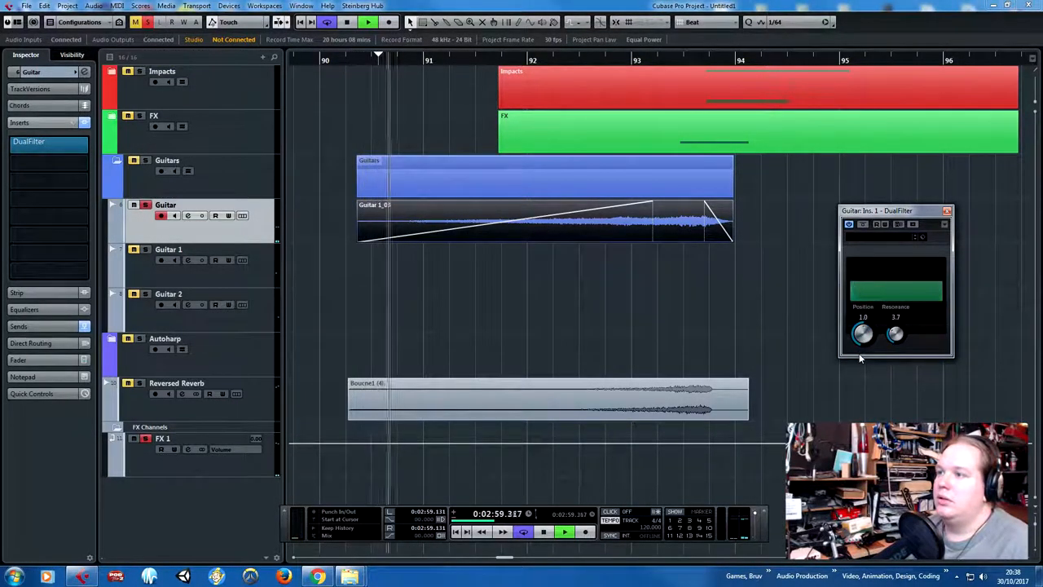
{"action": "left_click_drag", "start_coordinate": [863, 334], "coordinate": [866, 329]}
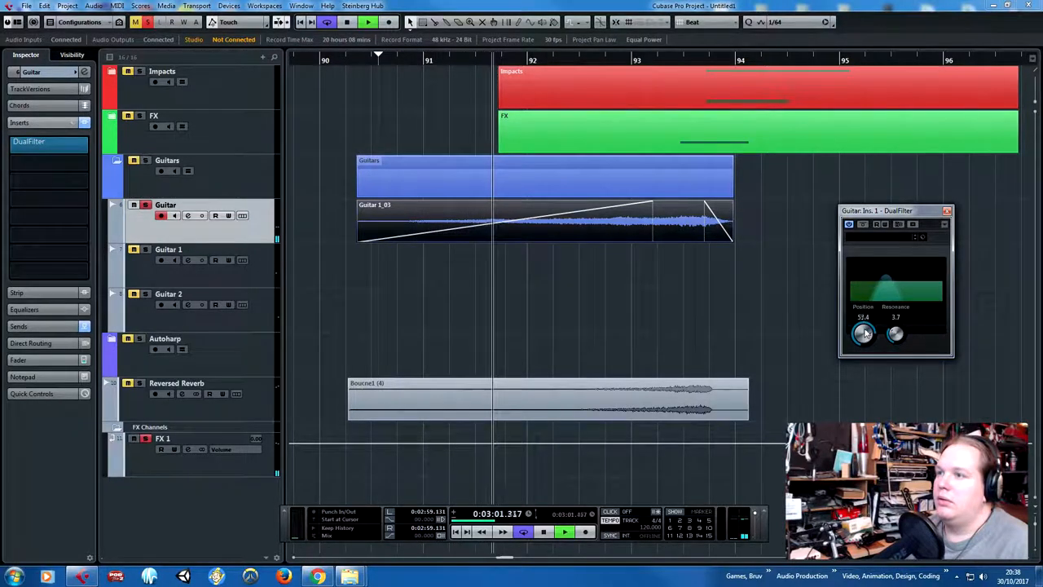
{"action": "left_click_drag", "start_coordinate": [864, 333], "coordinate": [872, 317]}
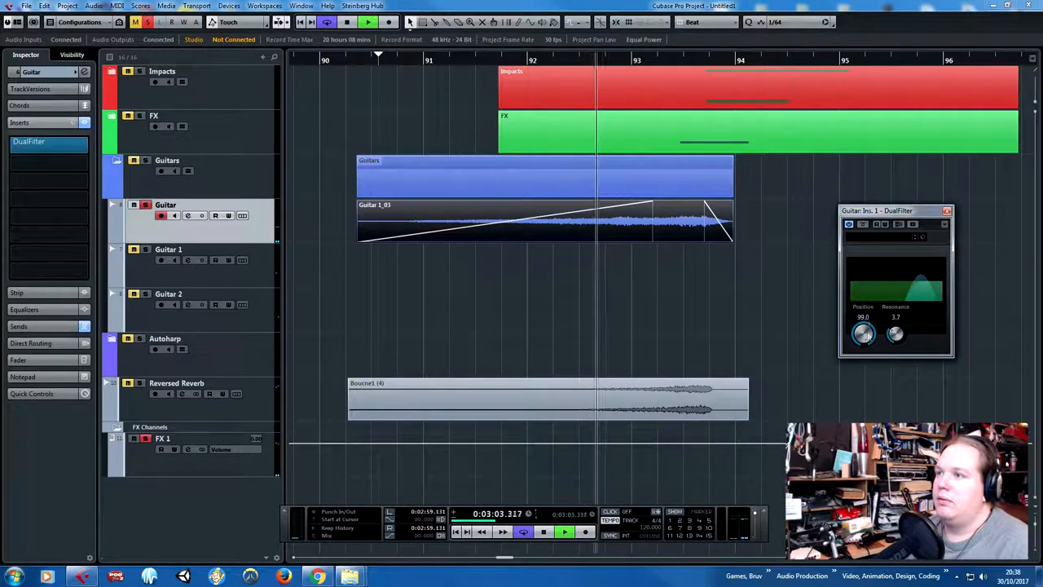
{"action": "left_click", "coordinate": [544, 531]}
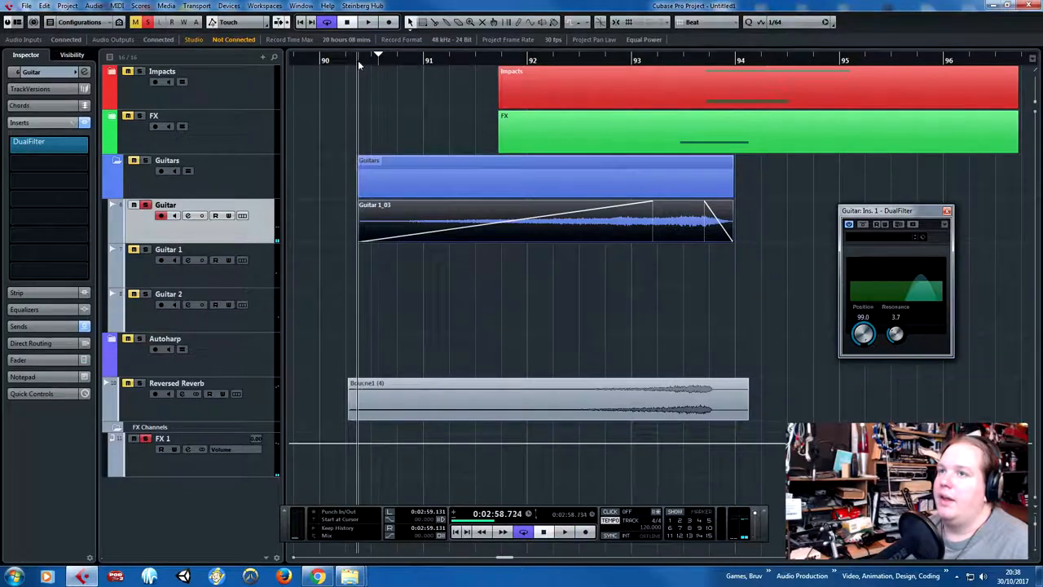
{"action": "left_click", "coordinate": [564, 532]}
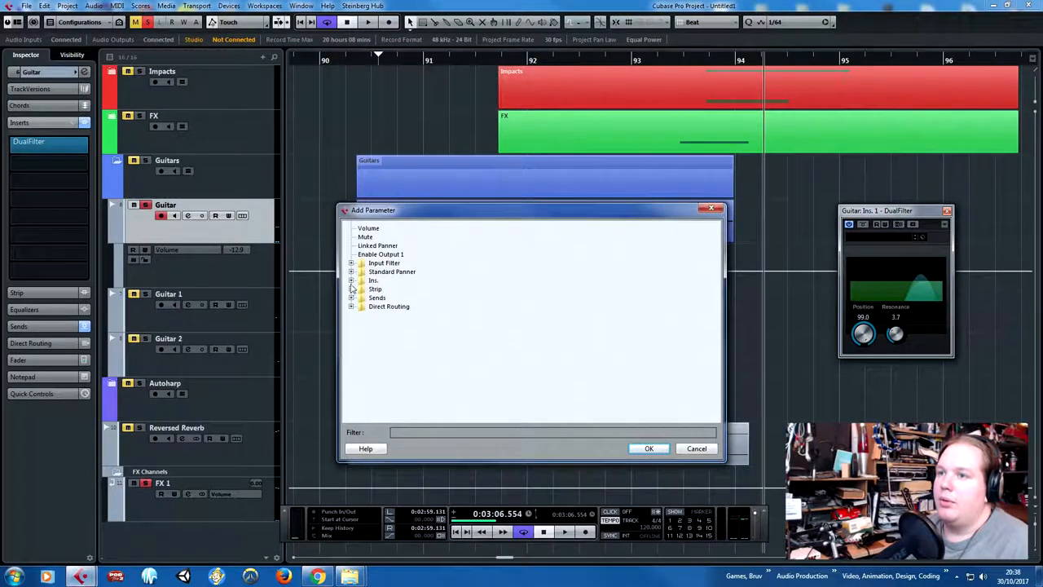
Step: Add DualFilter Position automation and draw points rising from bar 92 toward bar 94
{"action": "left_click", "coordinate": [352, 280]}
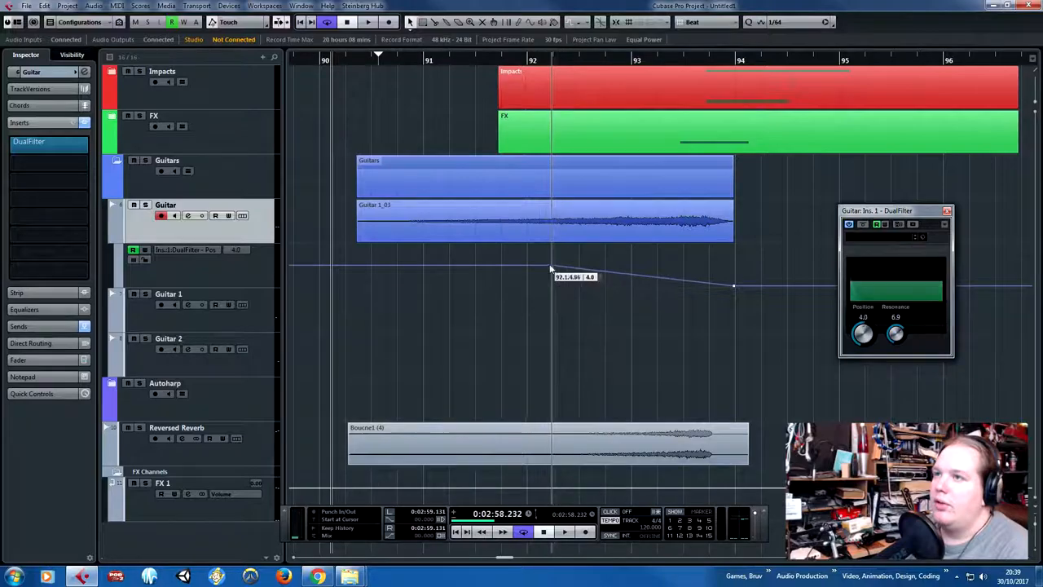
{"action": "left_click_drag", "start_coordinate": [551, 269], "coordinate": [540, 277]}
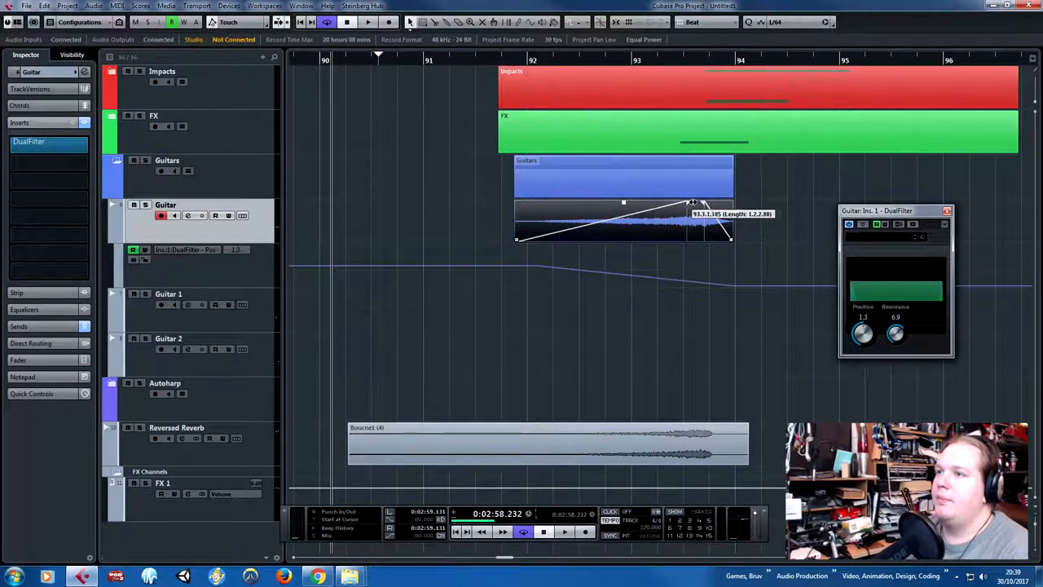
{"action": "mouse_move", "coordinate": [590, 245]}
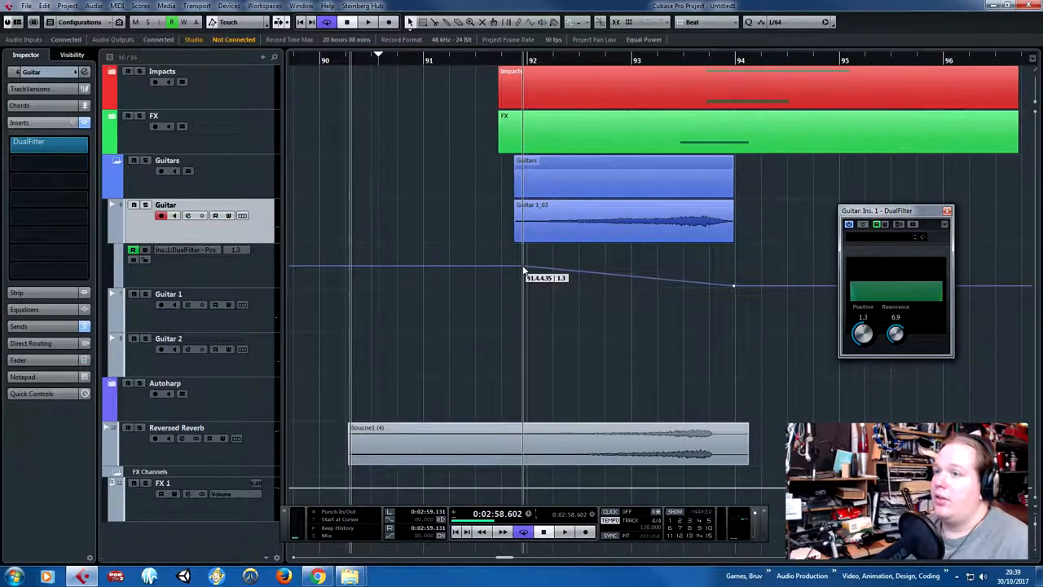
{"action": "left_click", "coordinate": [564, 531]}
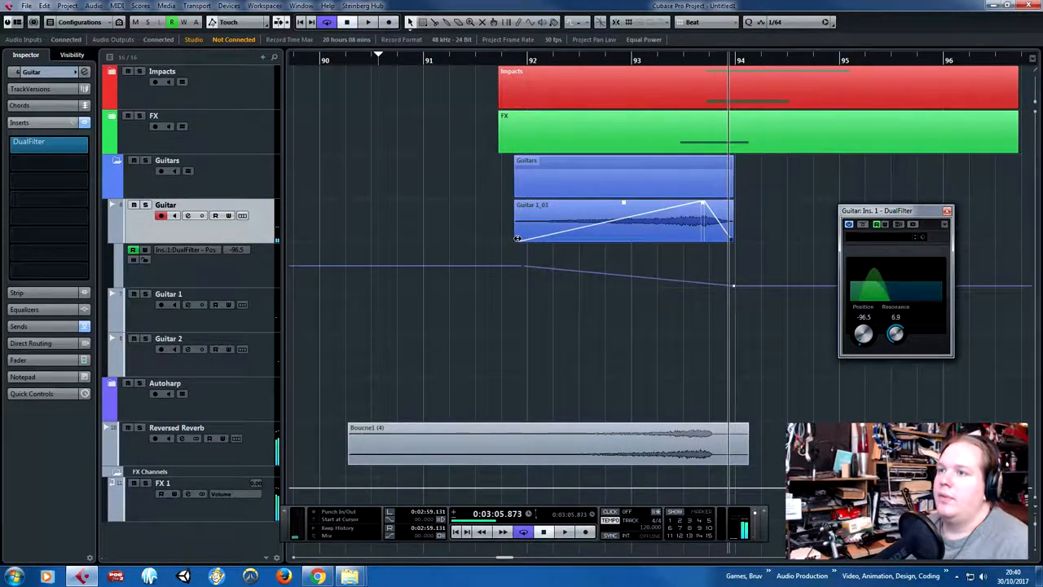
{"action": "left_click_drag", "start_coordinate": [623, 220], "coordinate": [570, 220]}
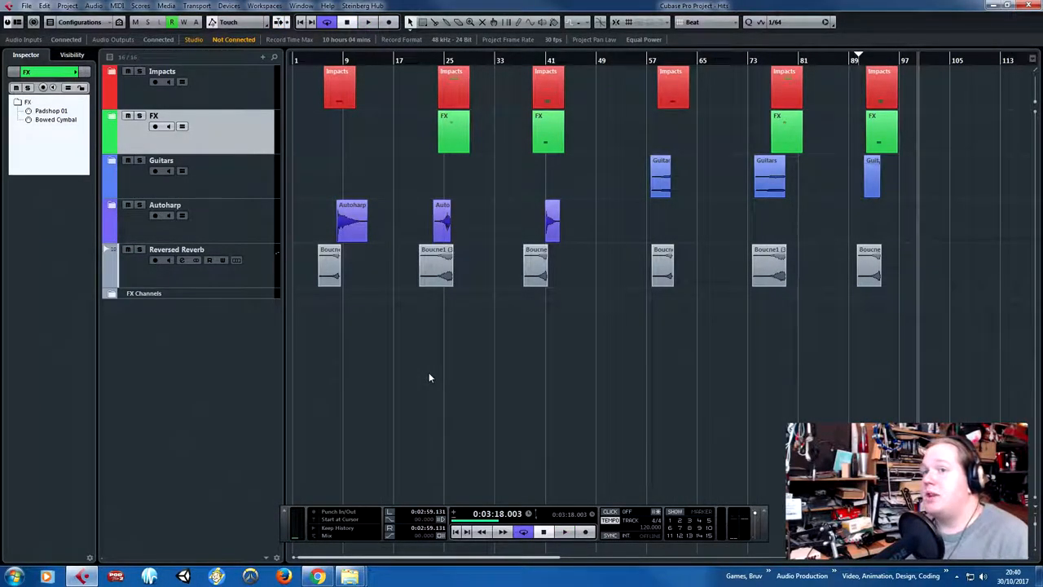
{"action": "mouse_move", "coordinate": [389, 371]}
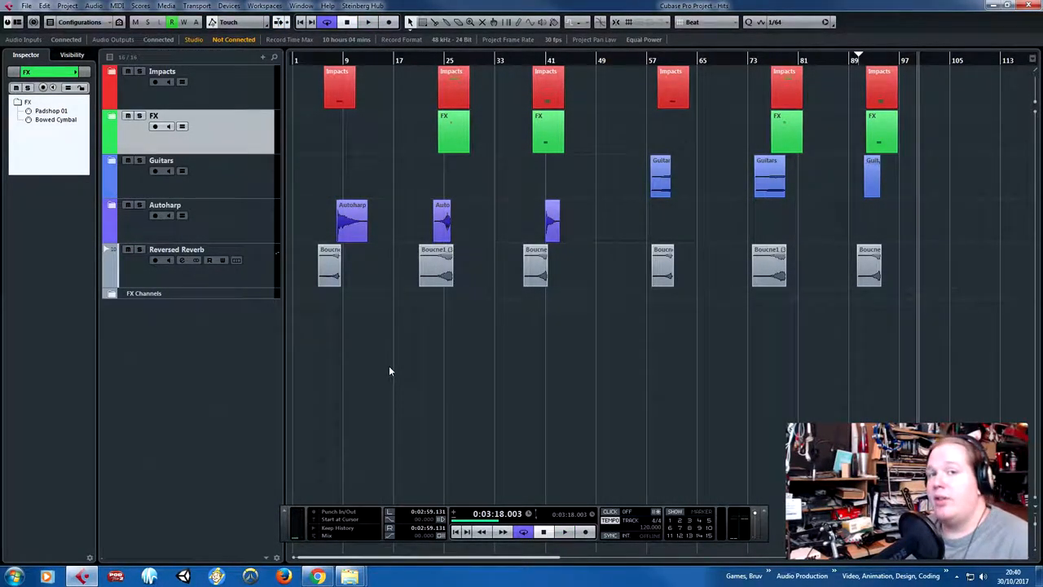